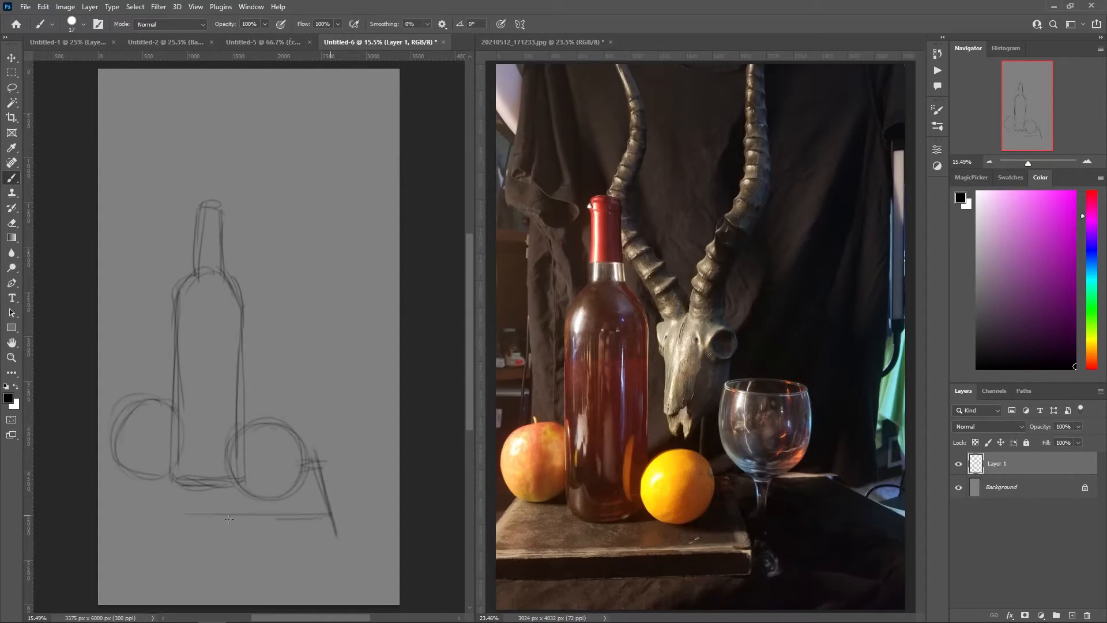
Step: Sketch the bottle, apple, orange, glass, table edge and curved horns in loose brush lines on Layer 1
{"action": "key", "text": "ctrl+t"}
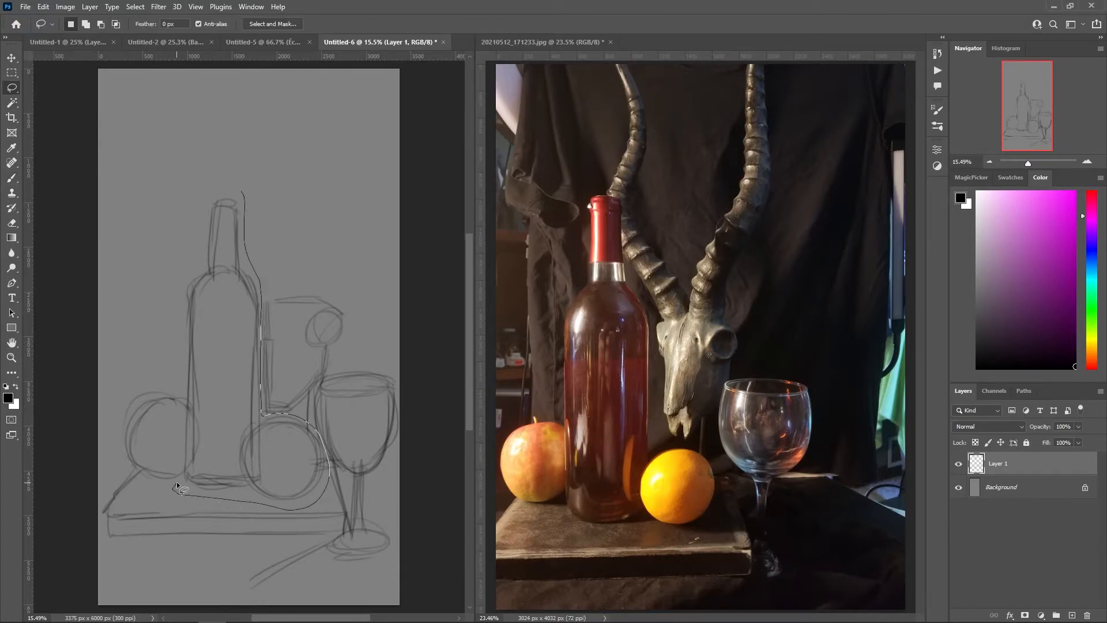
{"action": "left_click", "coordinate": [12, 163]}
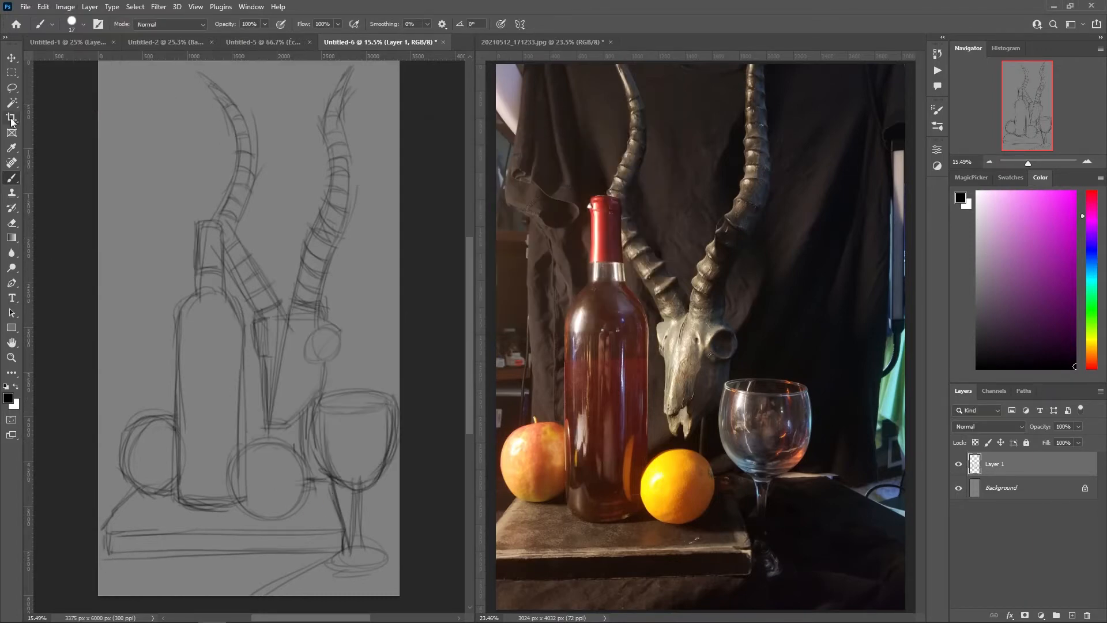
Step: Widen the canvas on the Background layer, shift part of the fruit sketch, and brush in the skull and drapery folds
{"action": "left_click", "coordinate": [1002, 487]}
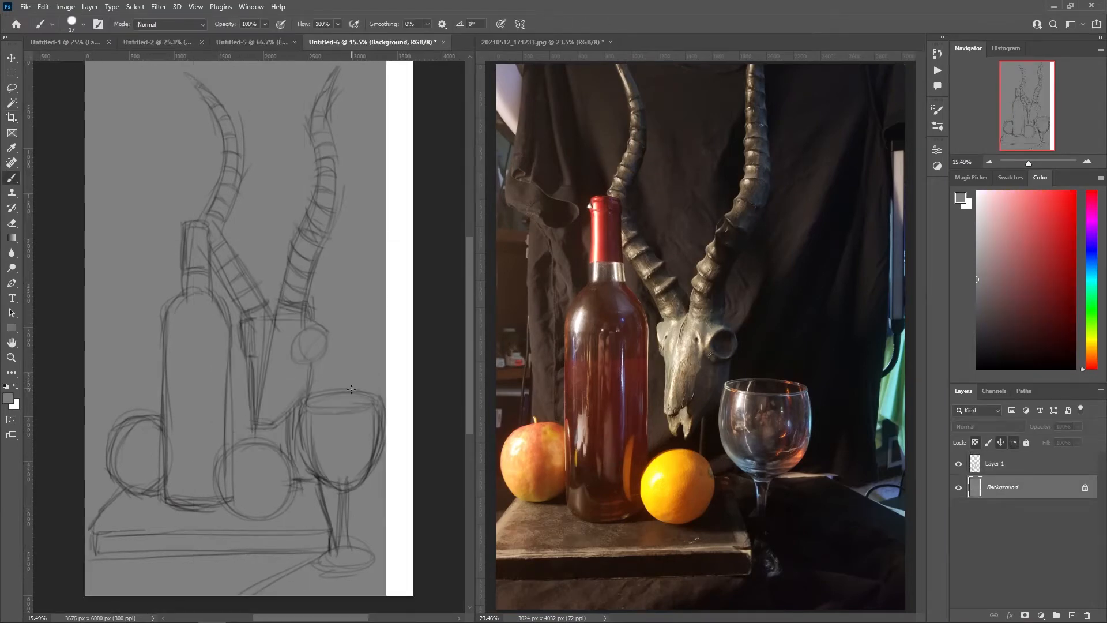
{"action": "left_click", "coordinate": [996, 463]}
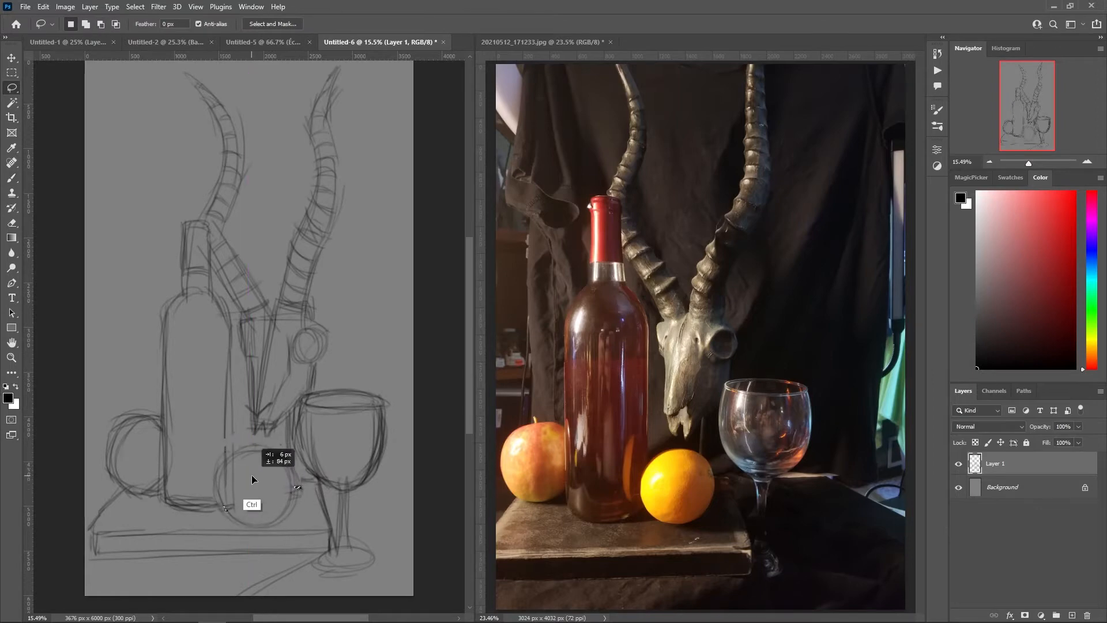
{"action": "left_click", "coordinate": [11, 167]}
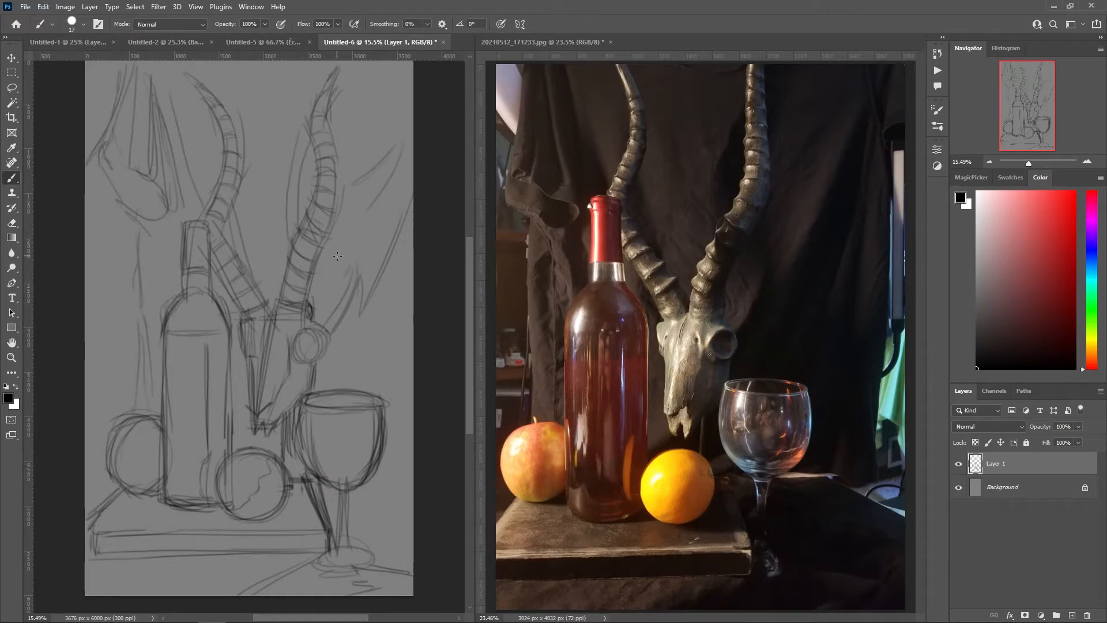
Step: Add Layer 2 and block in the dark right-hand background and table with a textured brush
{"action": "left_click", "coordinate": [1058, 615]}
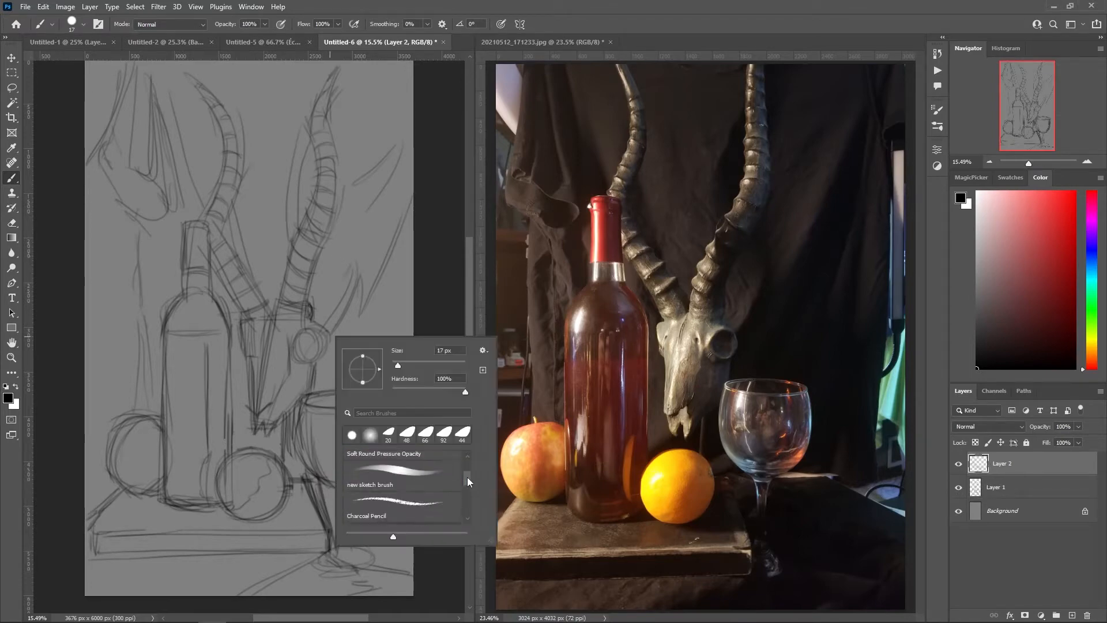
{"action": "left_click", "coordinate": [379, 515]}
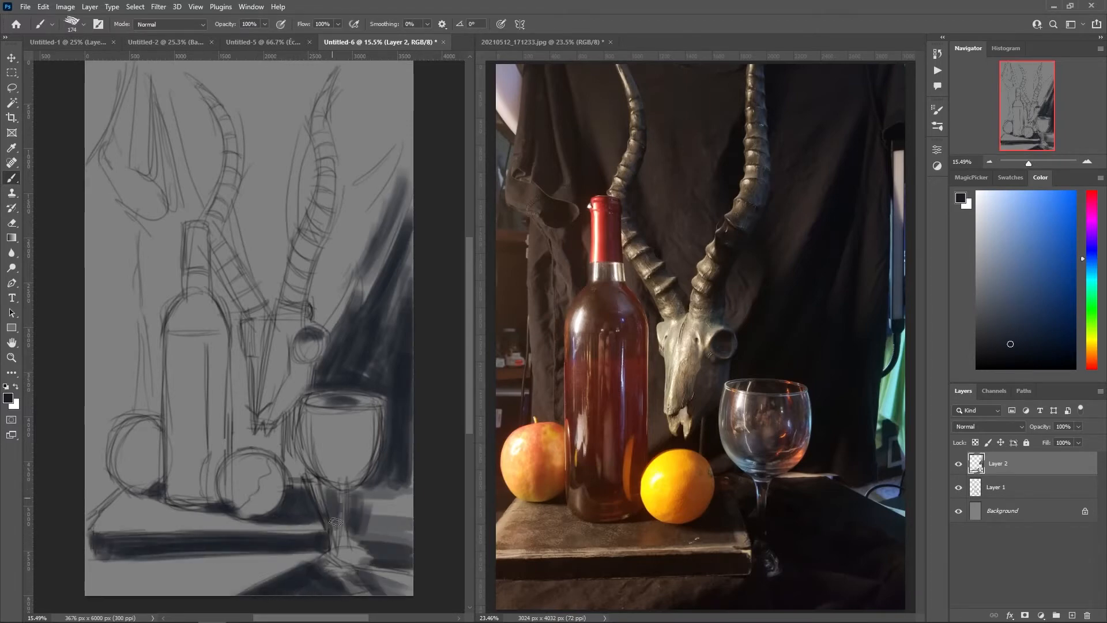
Step: Lay in local colour: wine red bottle, red apple, orange, tan skull and brown upper background
{"action": "left_click", "coordinate": [1091, 196]}
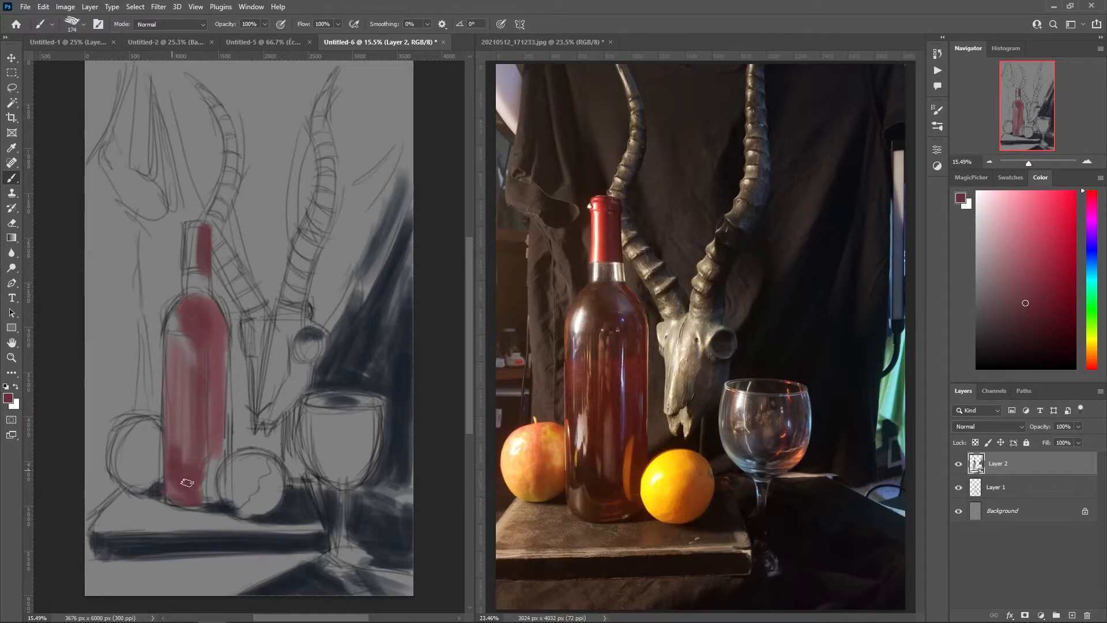
{"action": "left_click", "coordinate": [1020, 243]}
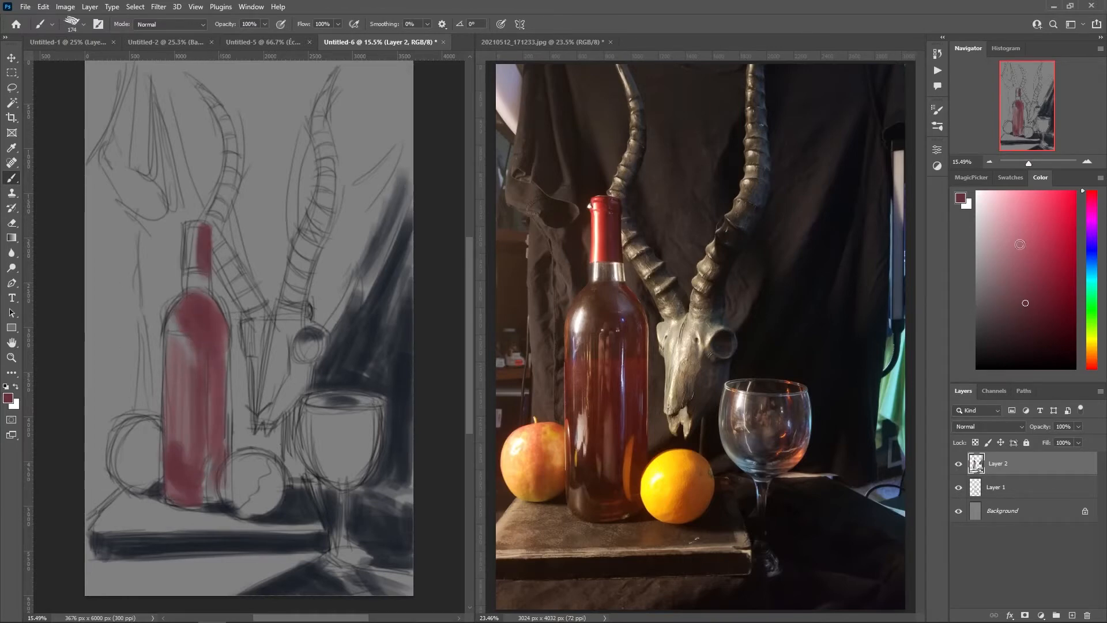
{"action": "left_click", "coordinate": [1096, 353]}
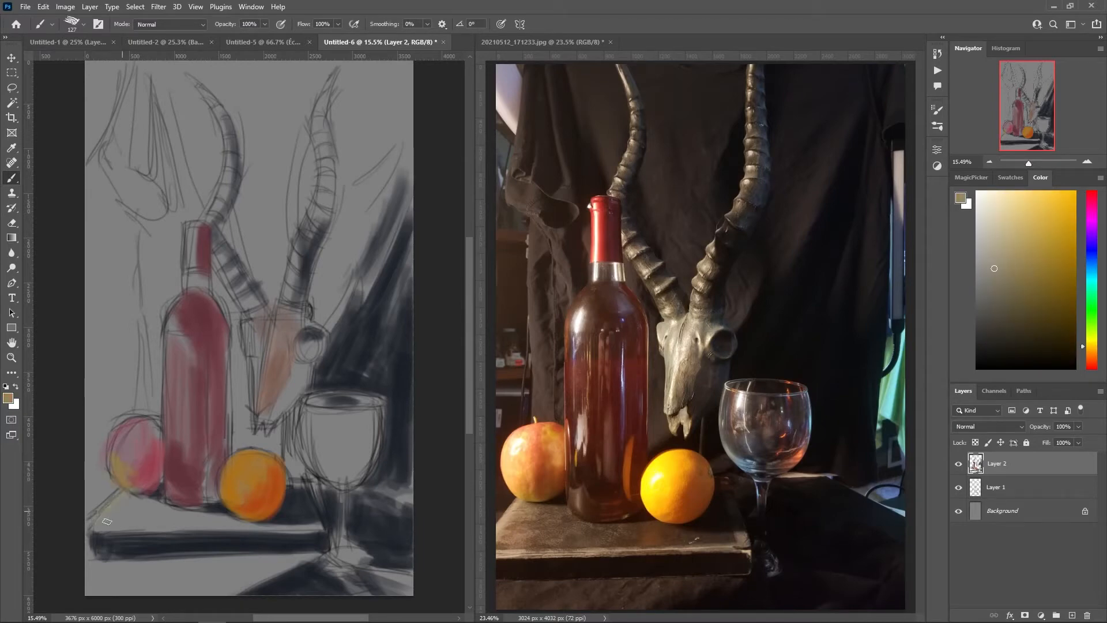
{"action": "left_click", "coordinate": [1059, 250]}
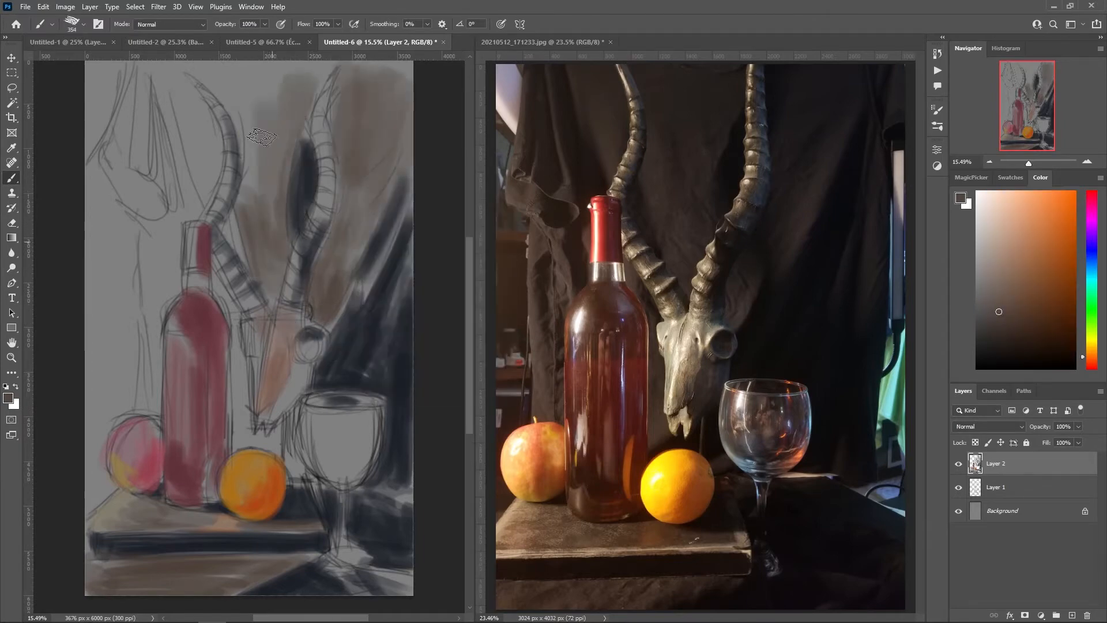
Step: Brush brown and grey over the upper background, darken the horns and add light strokes in the wine glass
{"action": "left_click_drag", "start_coordinate": [262, 138], "coordinate": [96, 225]}
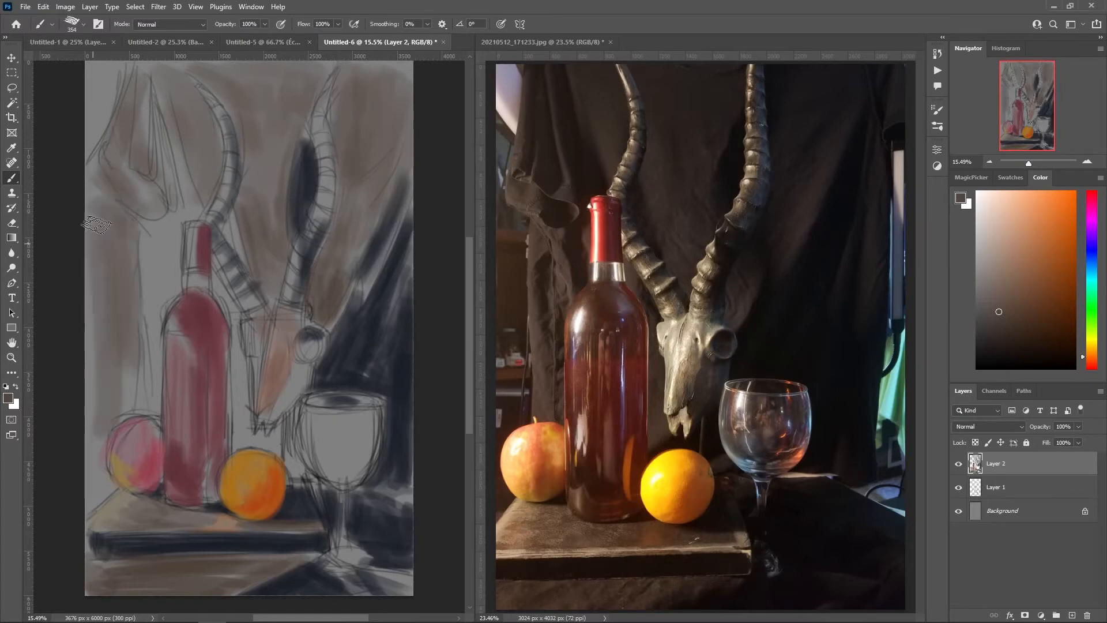
{"action": "left_click", "coordinate": [1083, 260]}
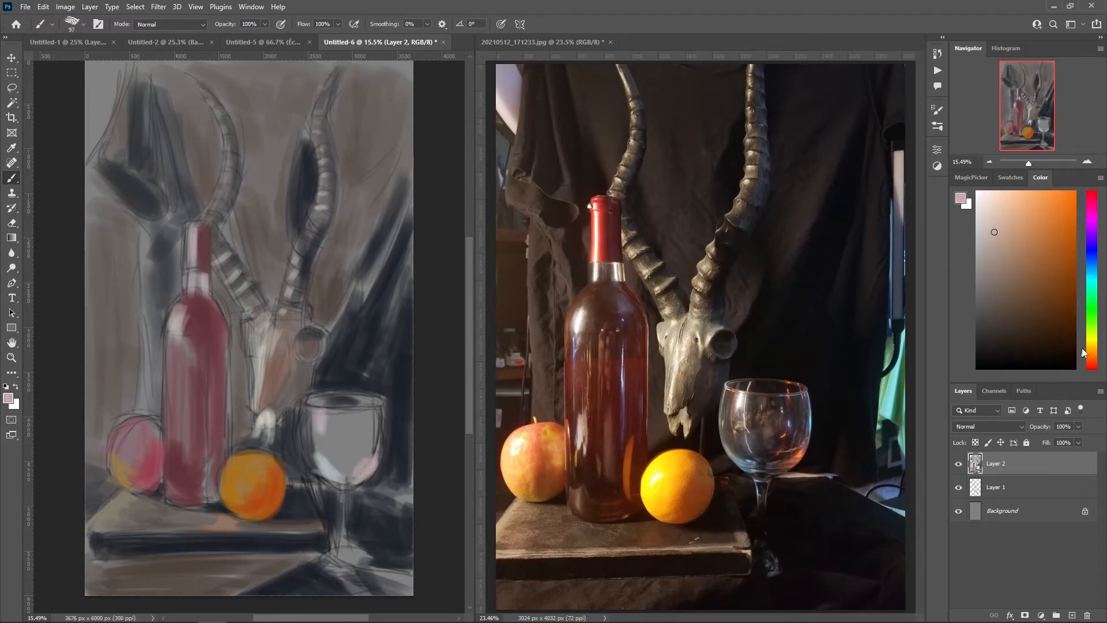
{"action": "left_click", "coordinate": [212, 276]}
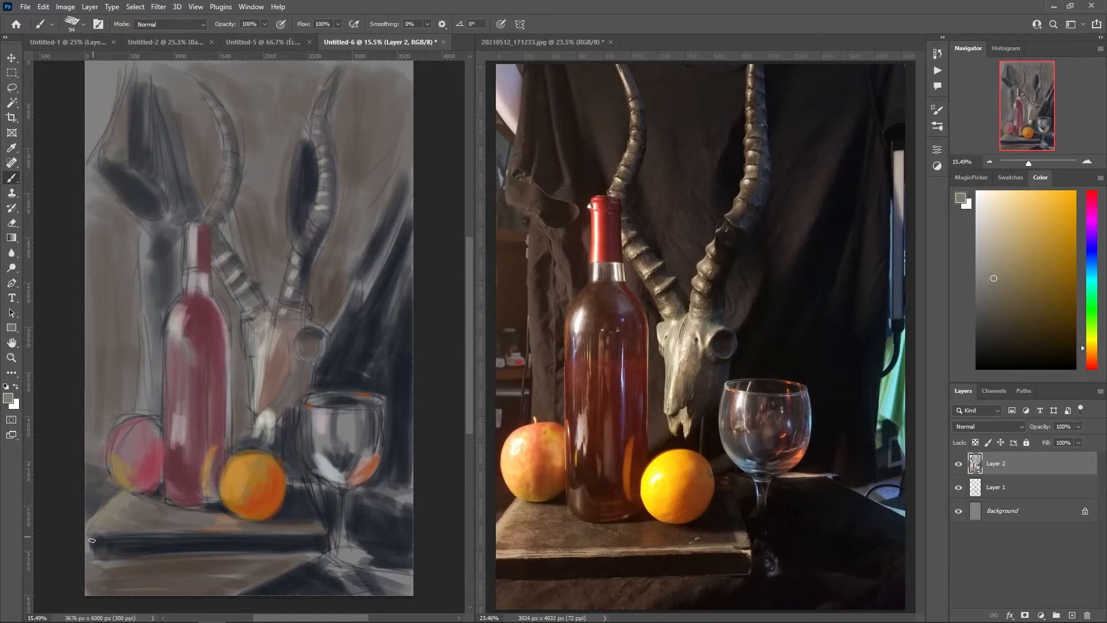
Step: Model the apple with warmer reds, add highlights to the bottle and glass, and darken the table front
{"action": "left_click", "coordinate": [1027, 208]}
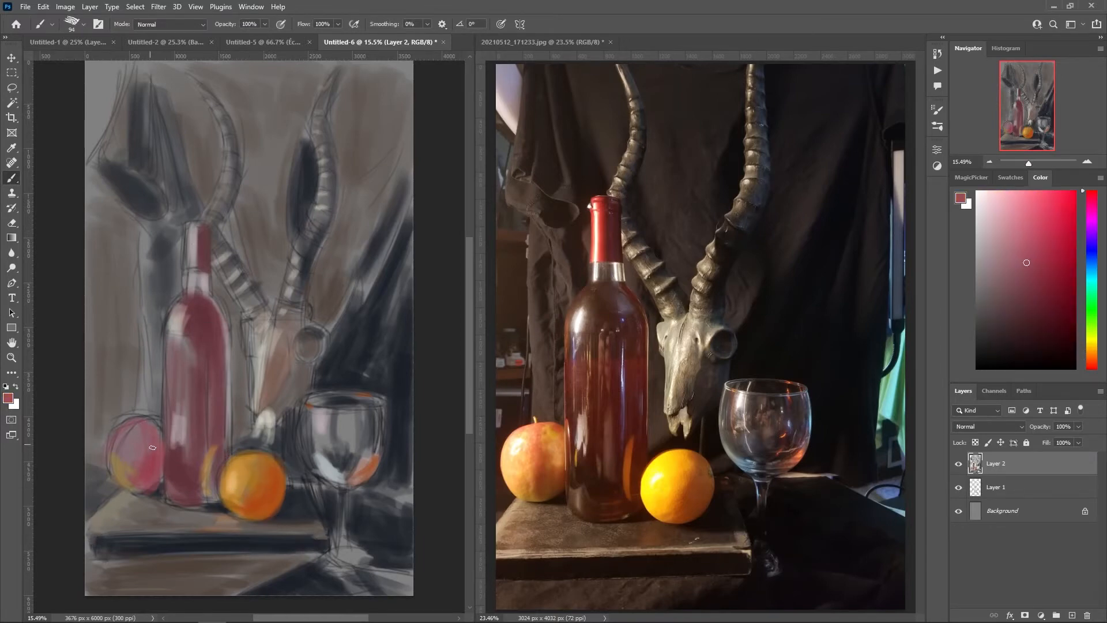
{"action": "left_click", "coordinate": [238, 479]}
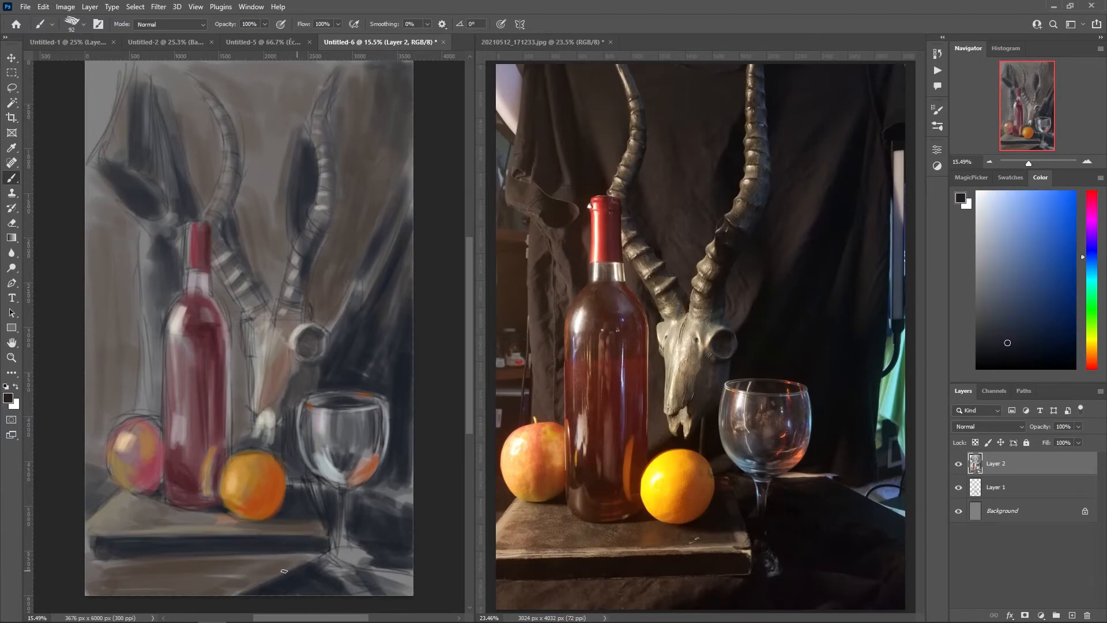
{"action": "mouse_move", "coordinate": [319, 440]}
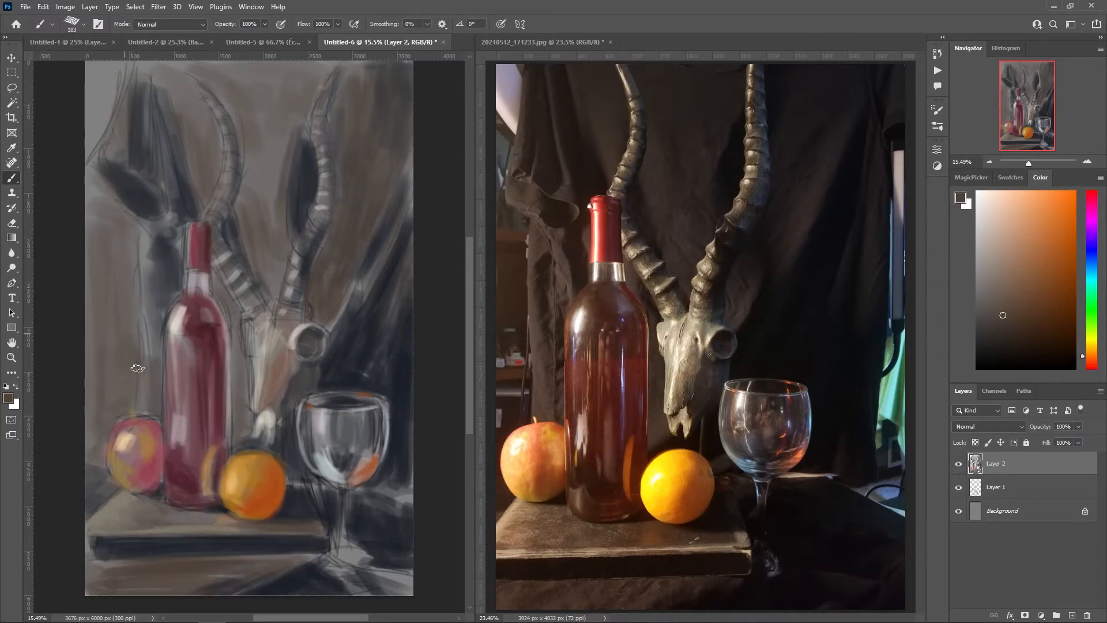
{"action": "left_click", "coordinate": [1090, 256]}
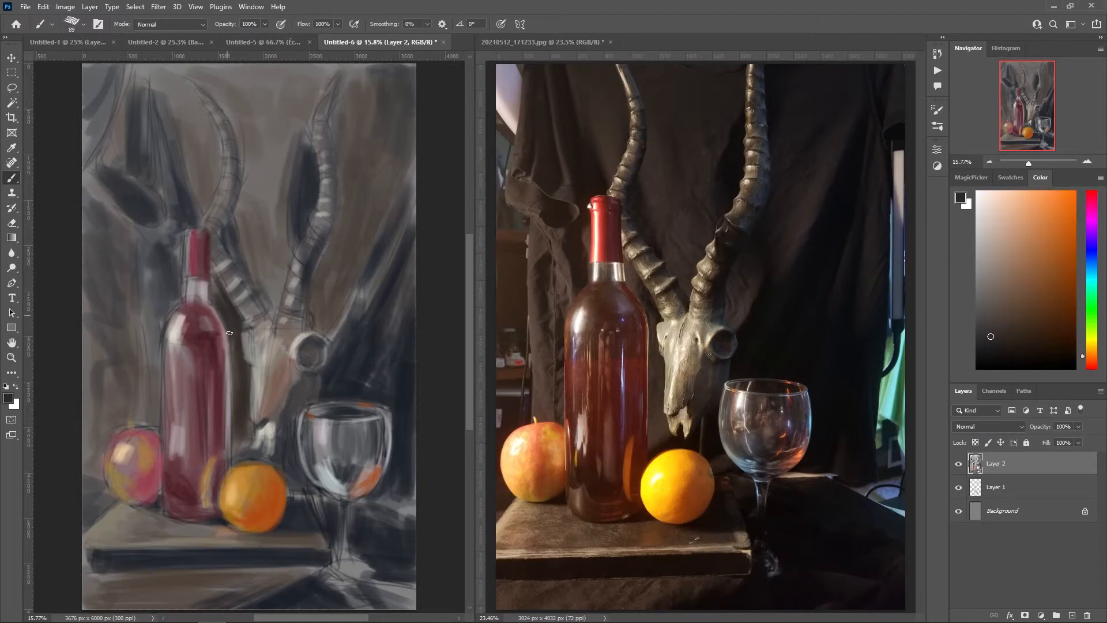
Step: Rework the bottle's reds and touch the skull with near-black, tan and orange strokes
{"action": "left_click", "coordinate": [1023, 316]}
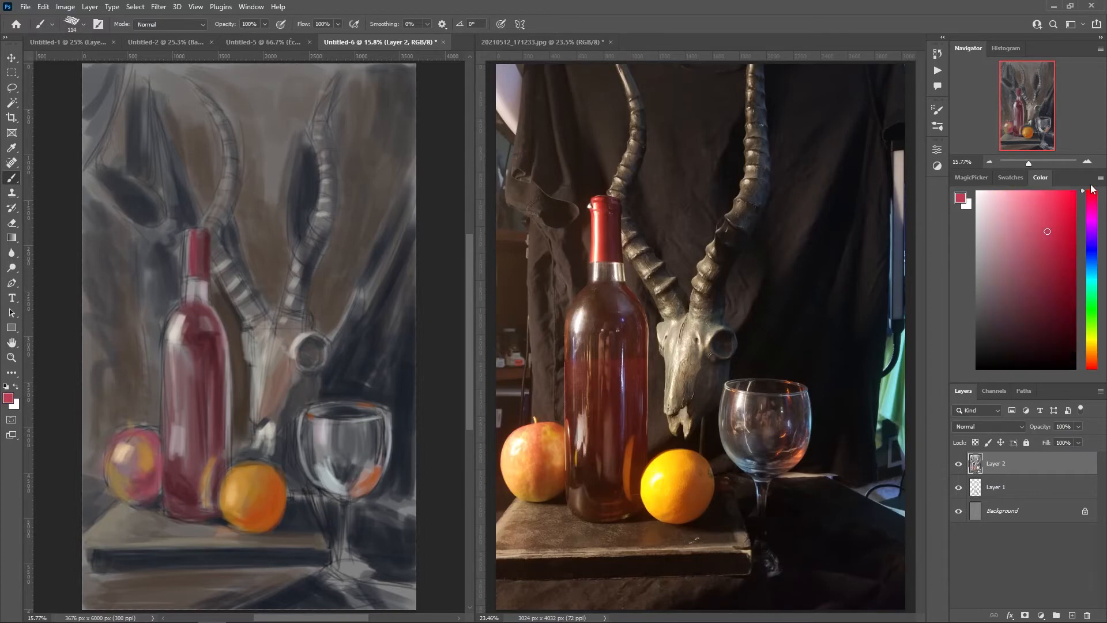
{"action": "left_click", "coordinate": [1025, 244]}
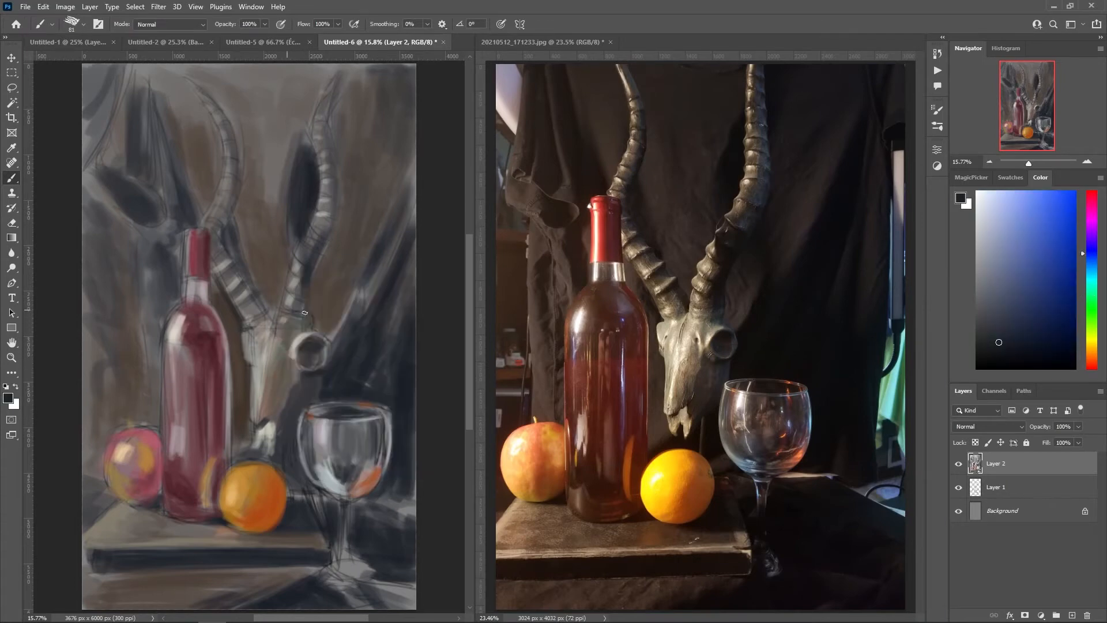
{"action": "mouse_move", "coordinate": [295, 295]}
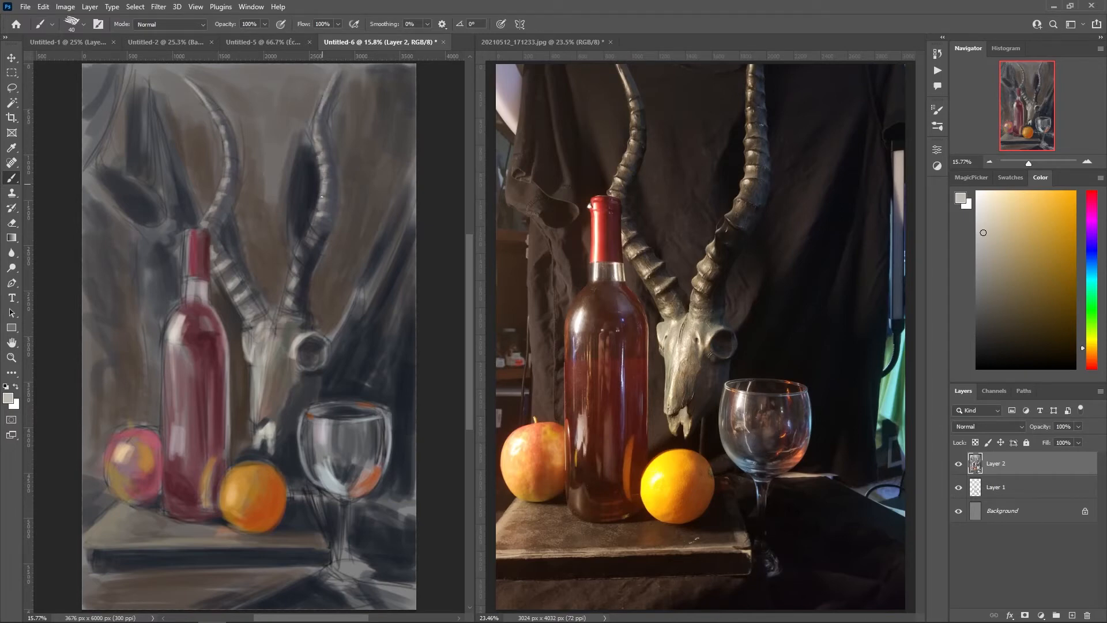
{"action": "left_click", "coordinate": [1090, 254]}
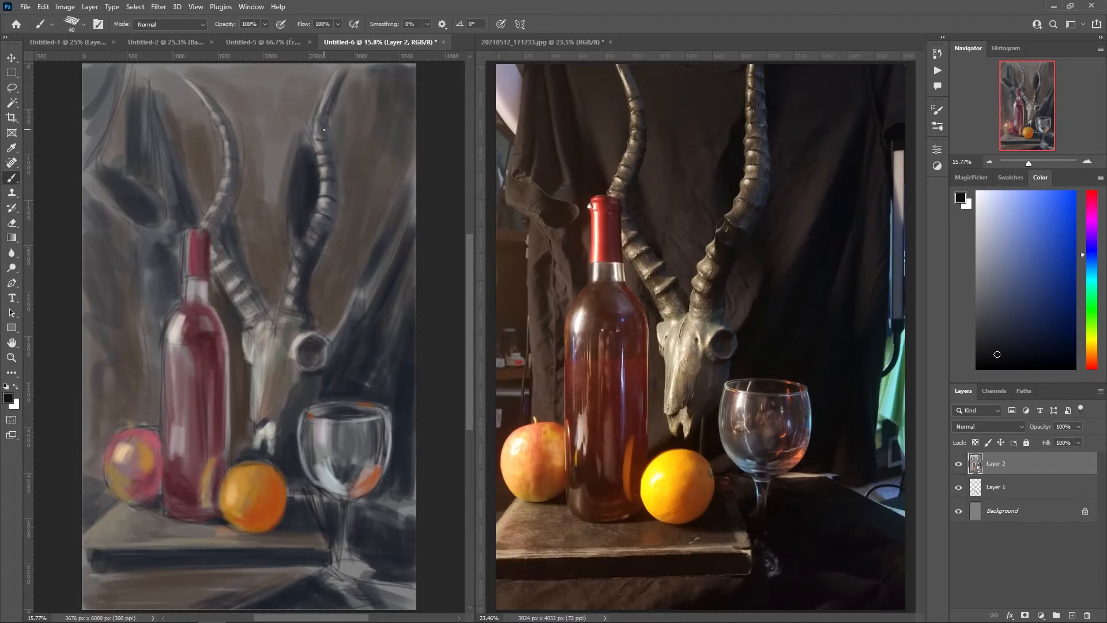
{"action": "left_click", "coordinate": [1090, 348]}
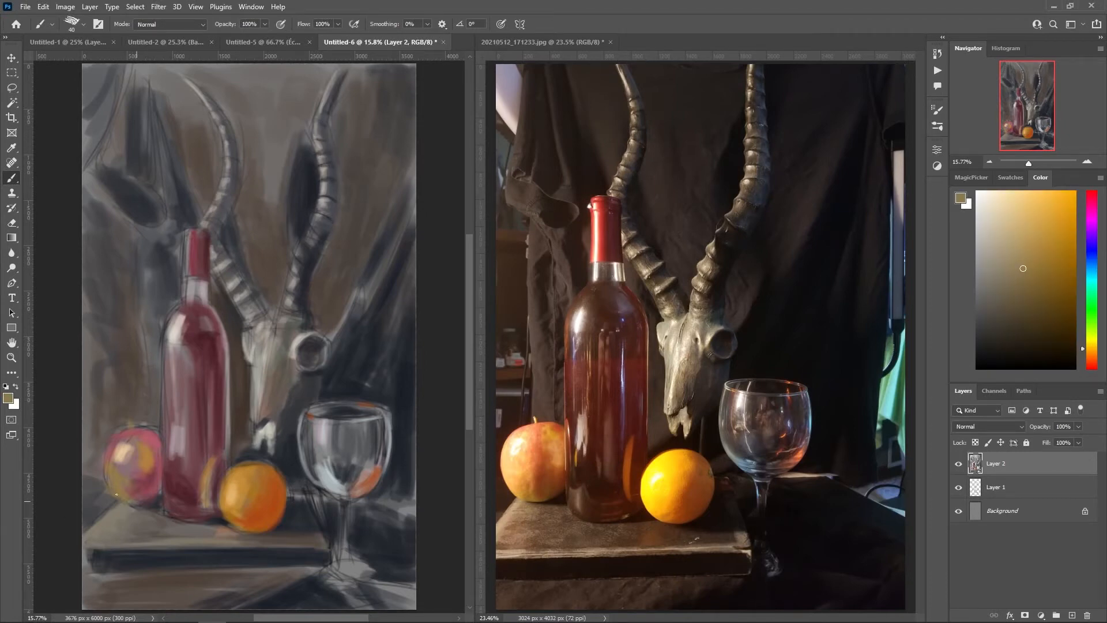
{"action": "left_click", "coordinate": [1050, 255]}
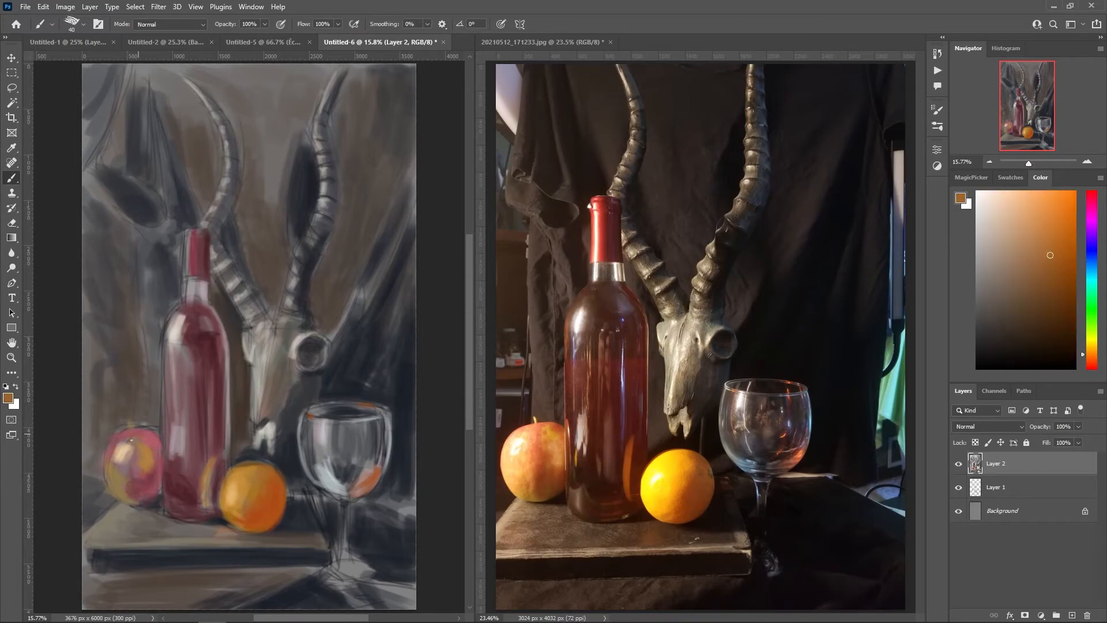
{"action": "left_click", "coordinate": [1081, 258]}
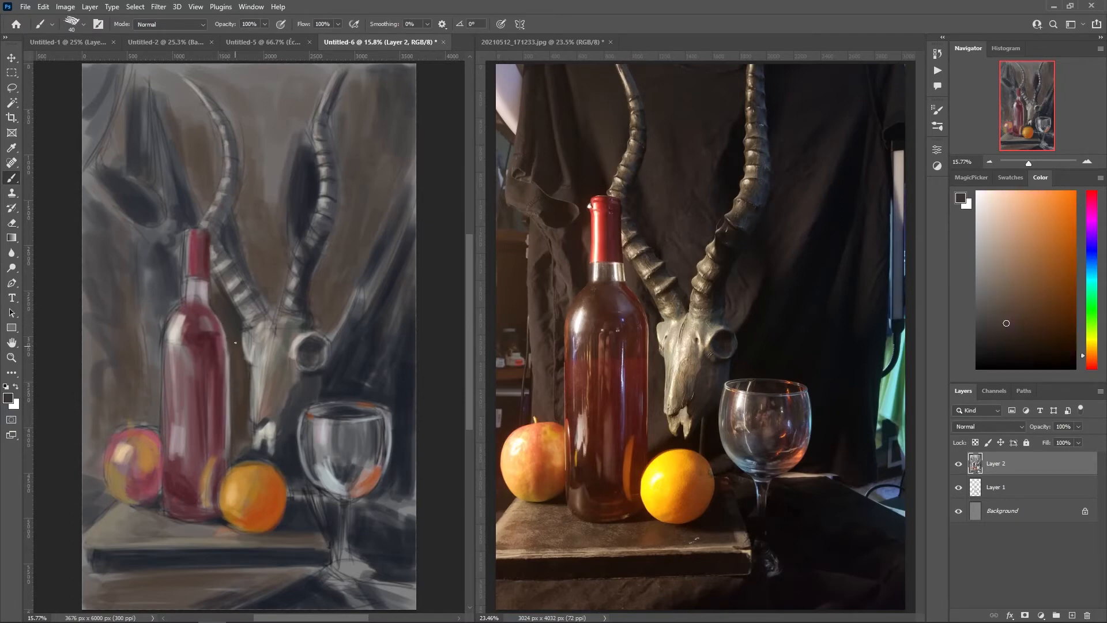
Step: Sample the horn's dark tone to model the horns, then deepen the bottle with magenta and wine reds
{"action": "left_click", "coordinate": [318, 187]}
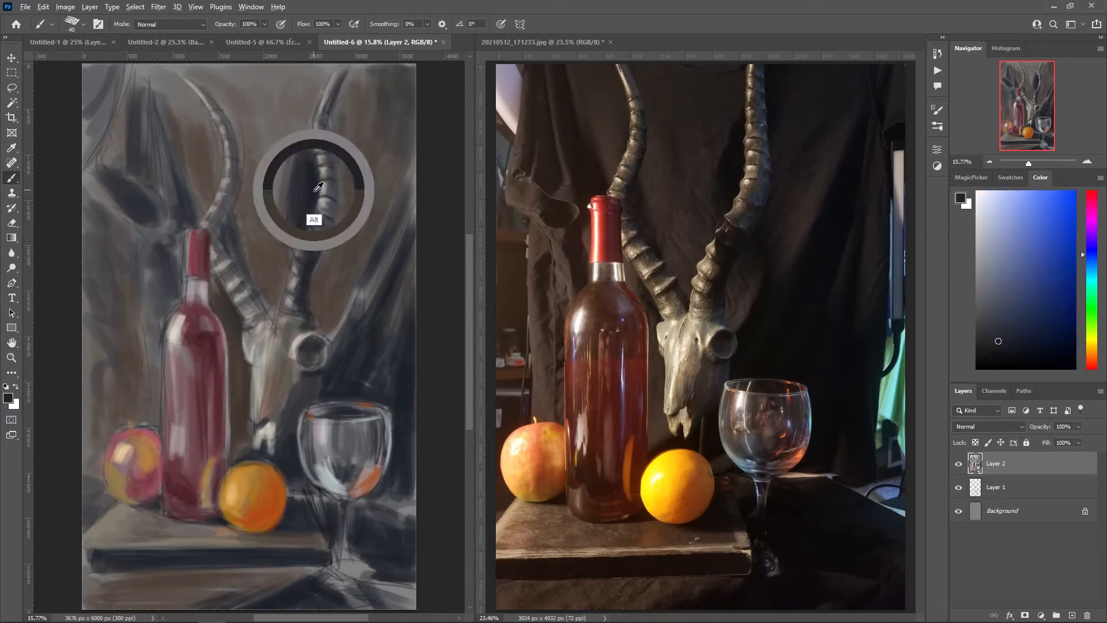
{"action": "left_click", "coordinate": [316, 187]}
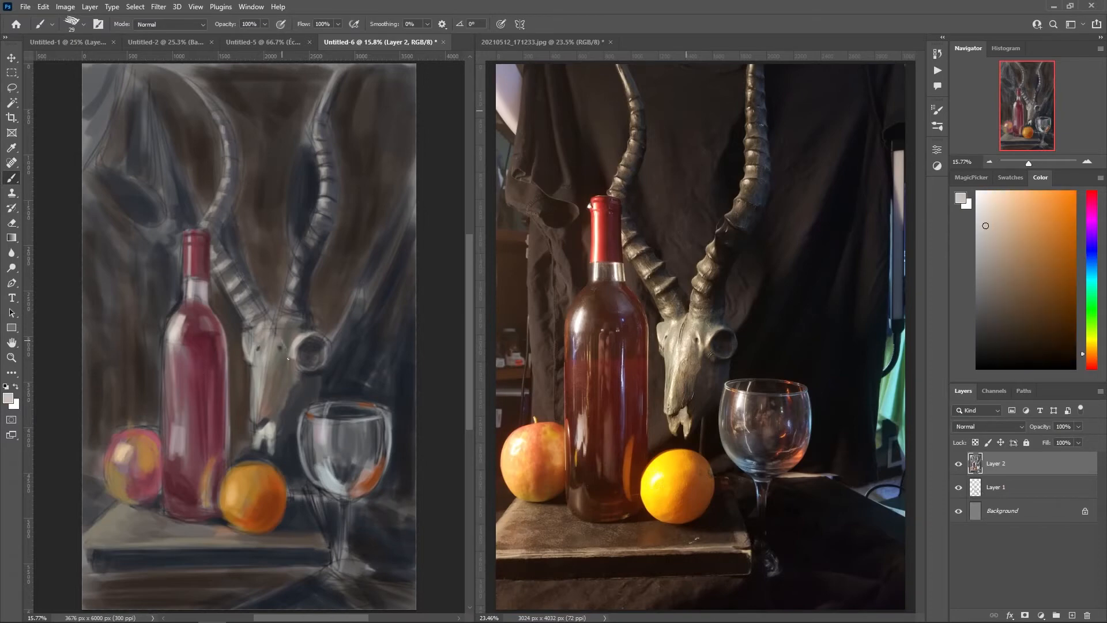
{"action": "left_click", "coordinate": [1091, 333]}
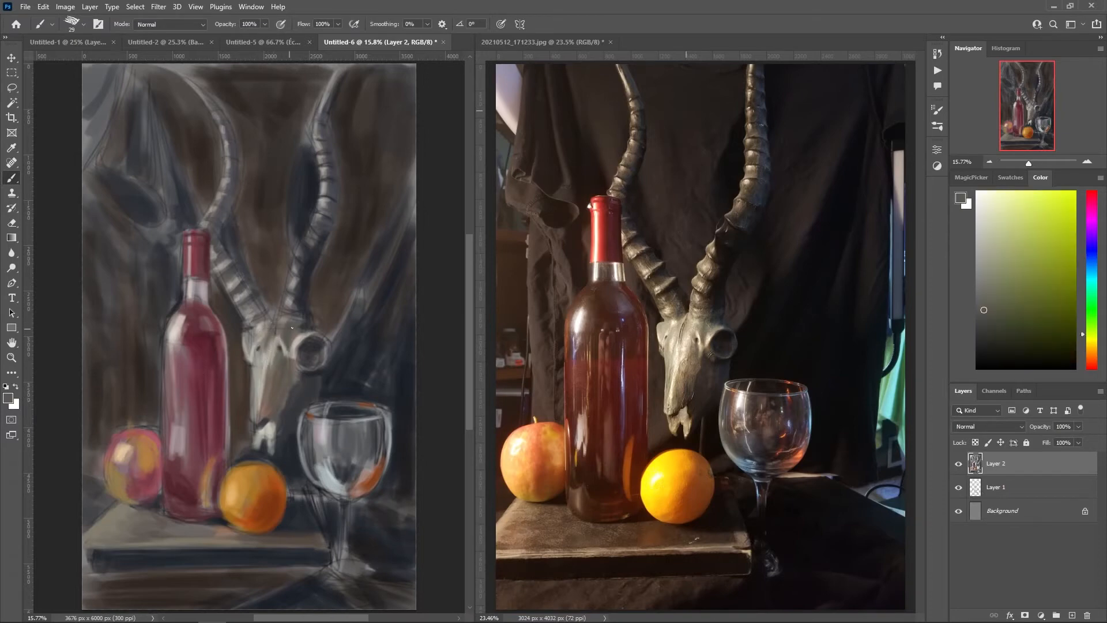
{"action": "left_click", "coordinate": [999, 336]}
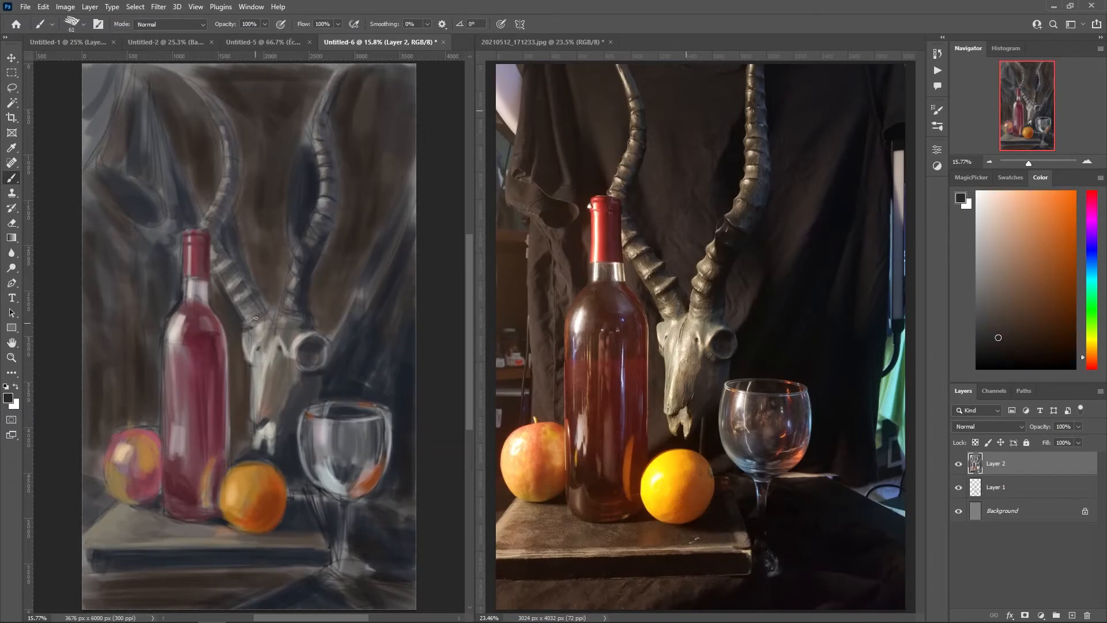
{"action": "left_click", "coordinate": [983, 235]}
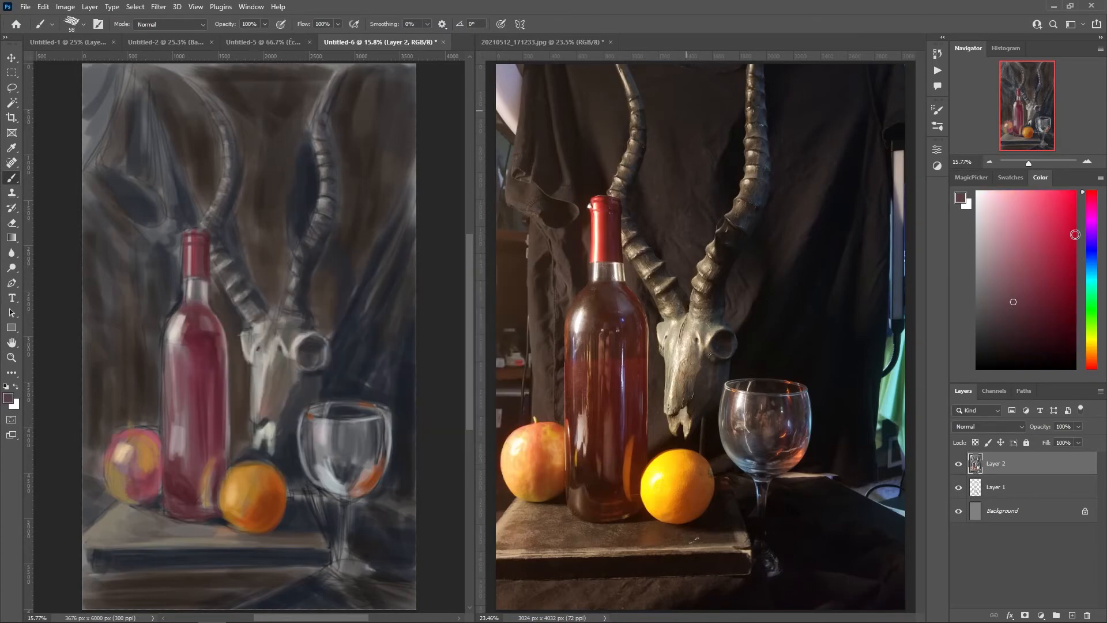
{"action": "left_click", "coordinate": [206, 363]}
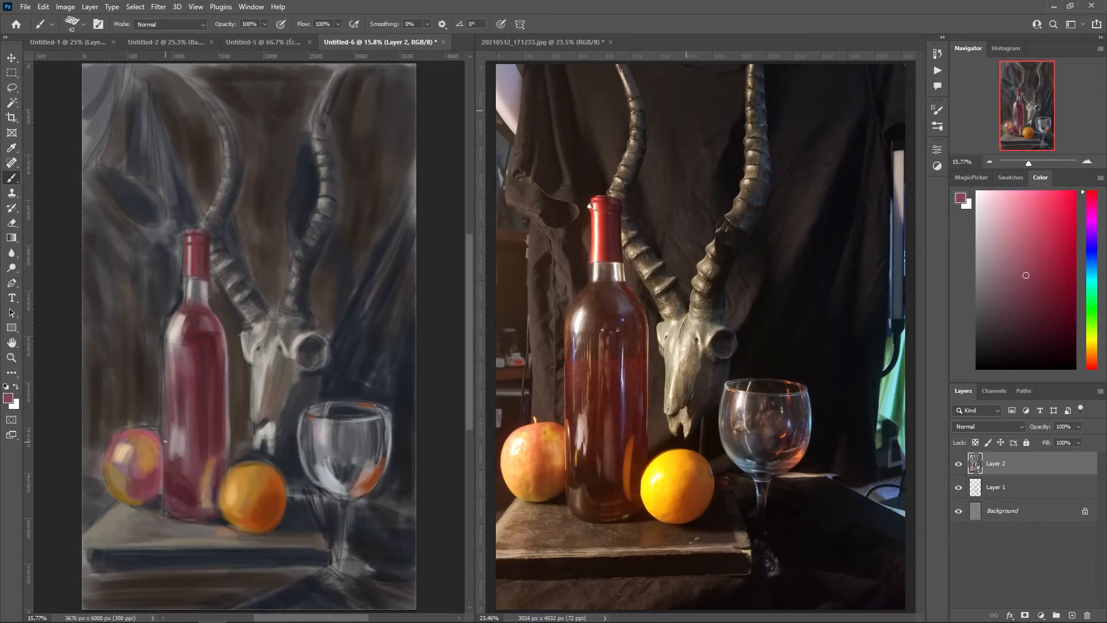
Step: With a smaller brush, streak pale grey highlights and dark red accents down the wine bottle
{"action": "left_click", "coordinate": [1026, 300]}
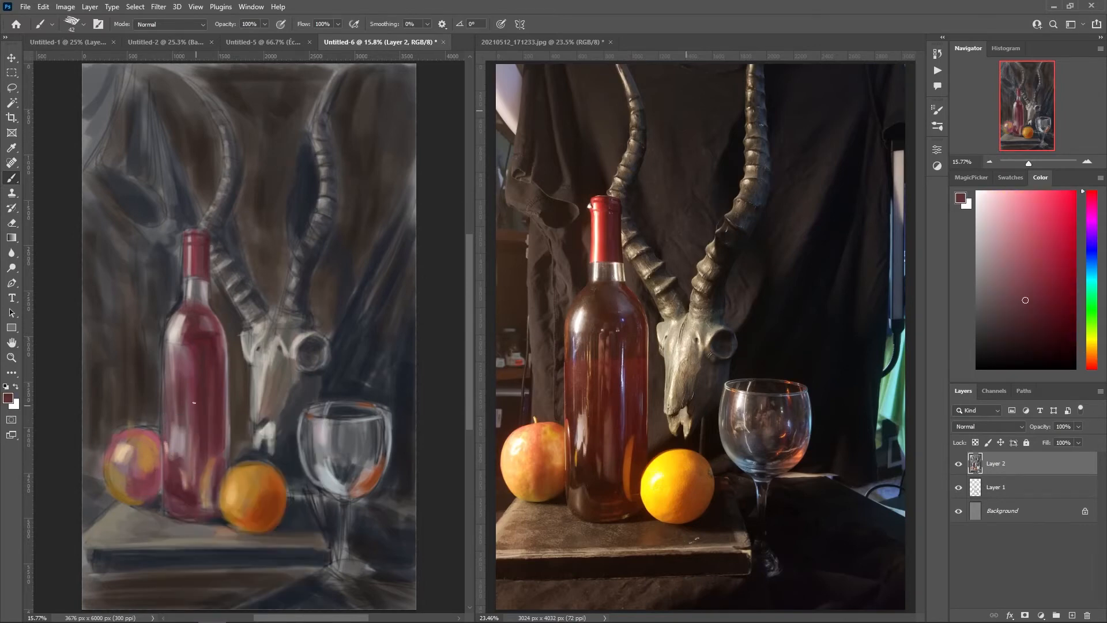
{"action": "left_click", "coordinate": [1028, 318]}
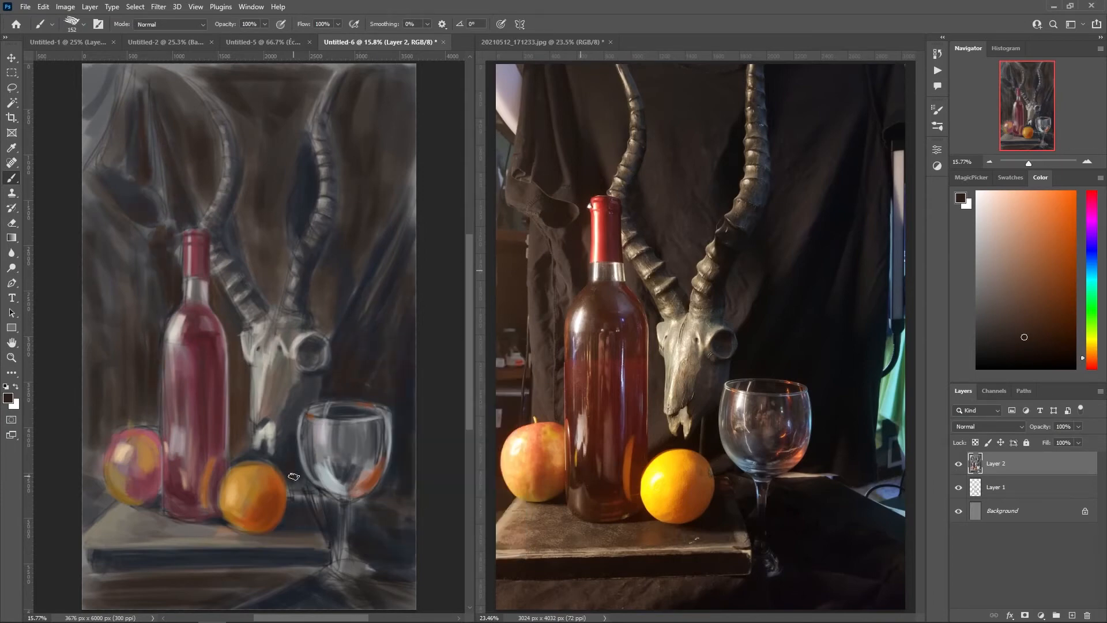
{"action": "key", "text": "alt"}
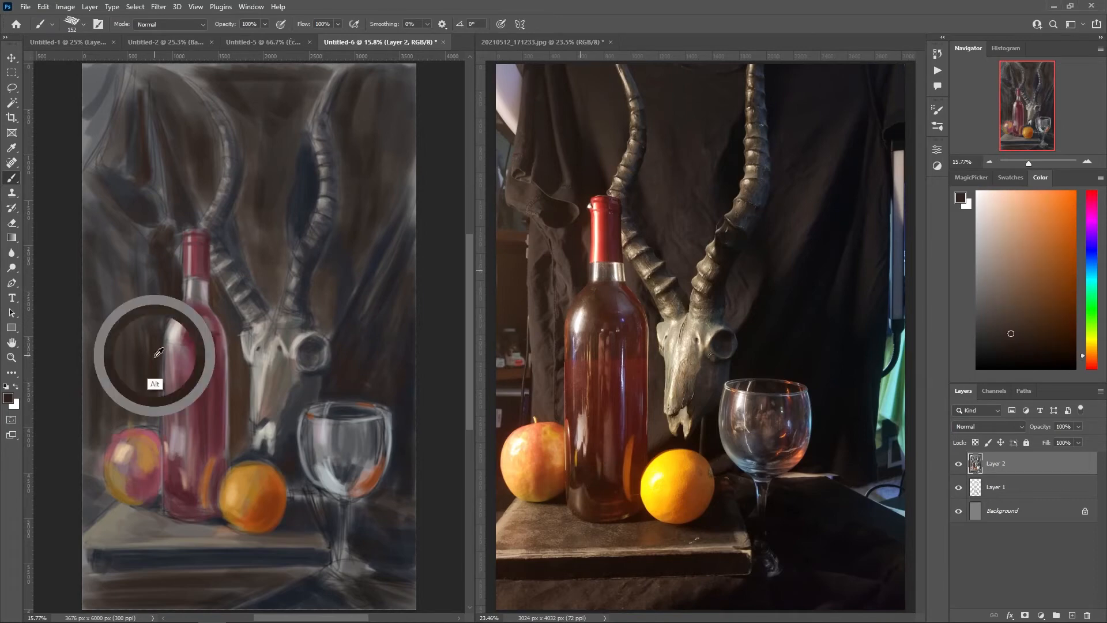
{"action": "left_click", "coordinate": [156, 353]}
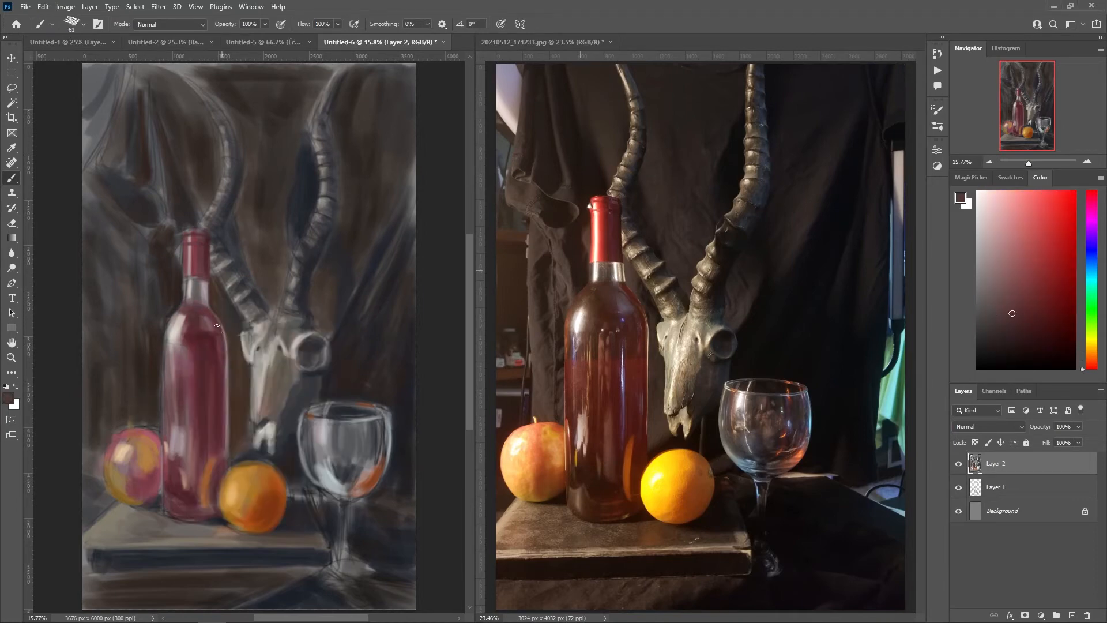
{"action": "left_click", "coordinate": [1089, 353]}
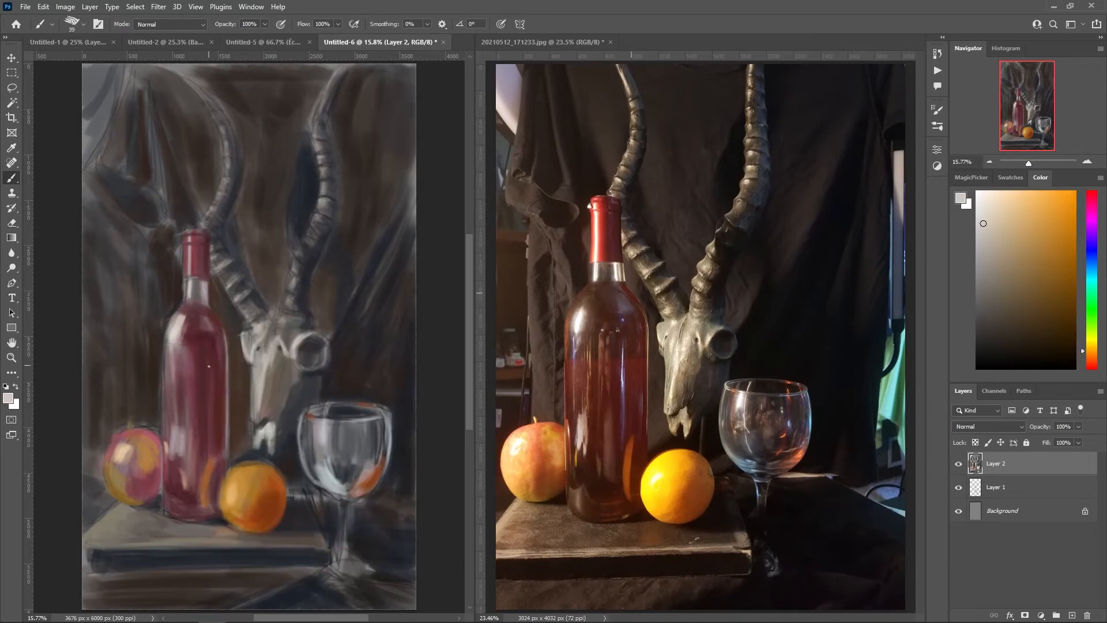
{"action": "left_click", "coordinate": [1082, 252]}
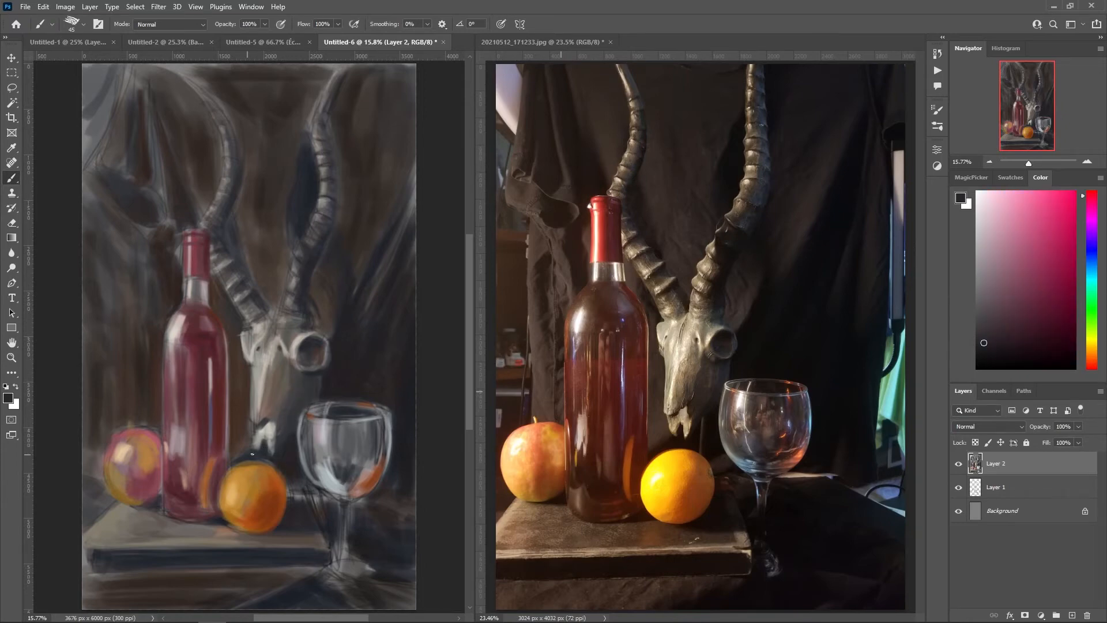
Step: Deepen the backdrop with dark blue-purple shadows and add ochre to the orange and pale grey to the skull
{"action": "left_click", "coordinate": [1091, 252]}
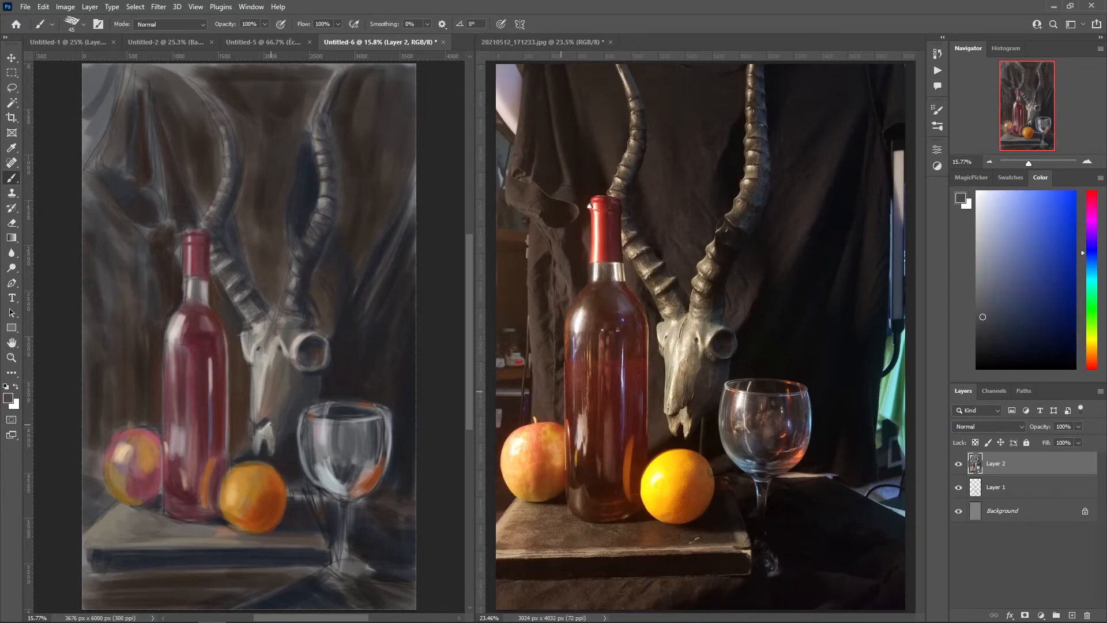
{"action": "left_click", "coordinate": [1090, 346]}
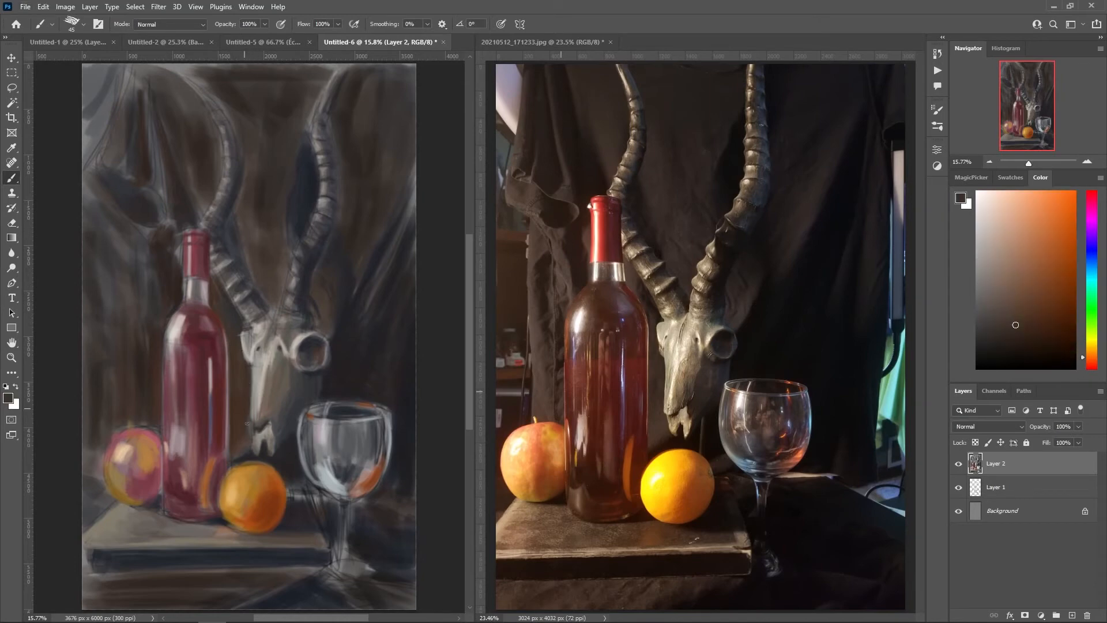
{"action": "left_click", "coordinate": [1090, 226]}
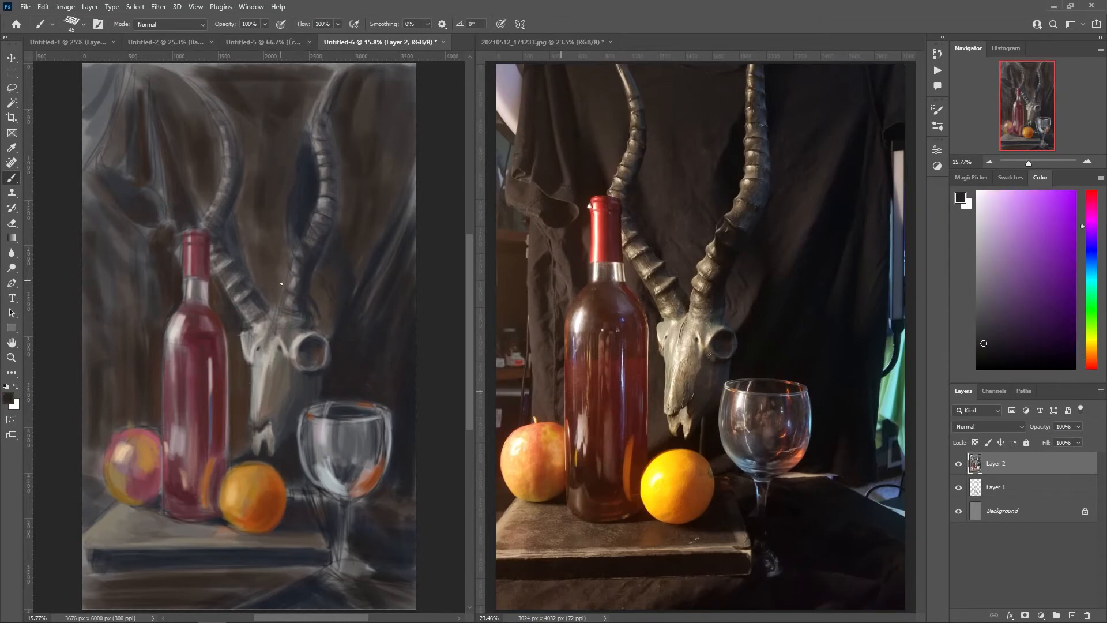
{"action": "left_click", "coordinate": [1063, 283]}
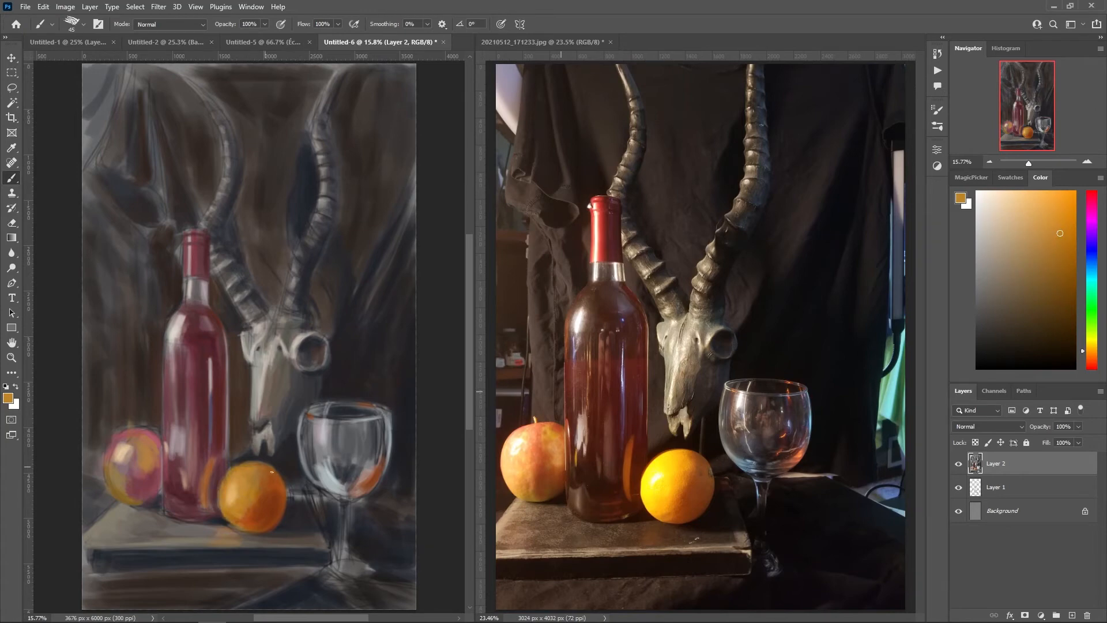
{"action": "left_click", "coordinate": [986, 238]}
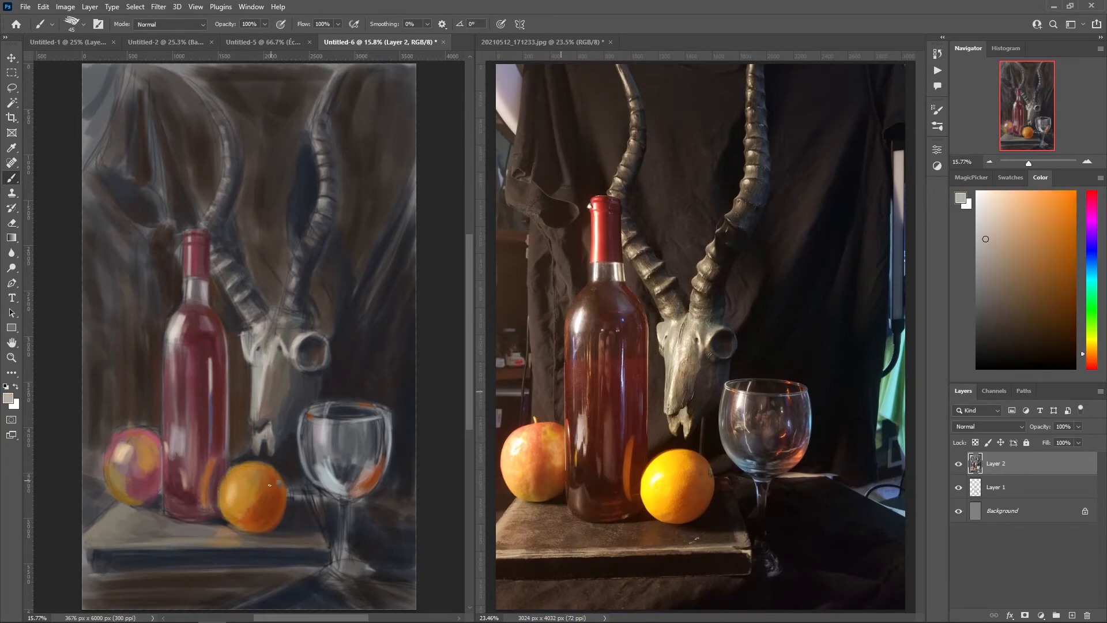
Step: Brighten the orange and apple with ochre, yellow and beige highlights, adding wine red and rose to the apple
{"action": "left_click", "coordinate": [1058, 338]}
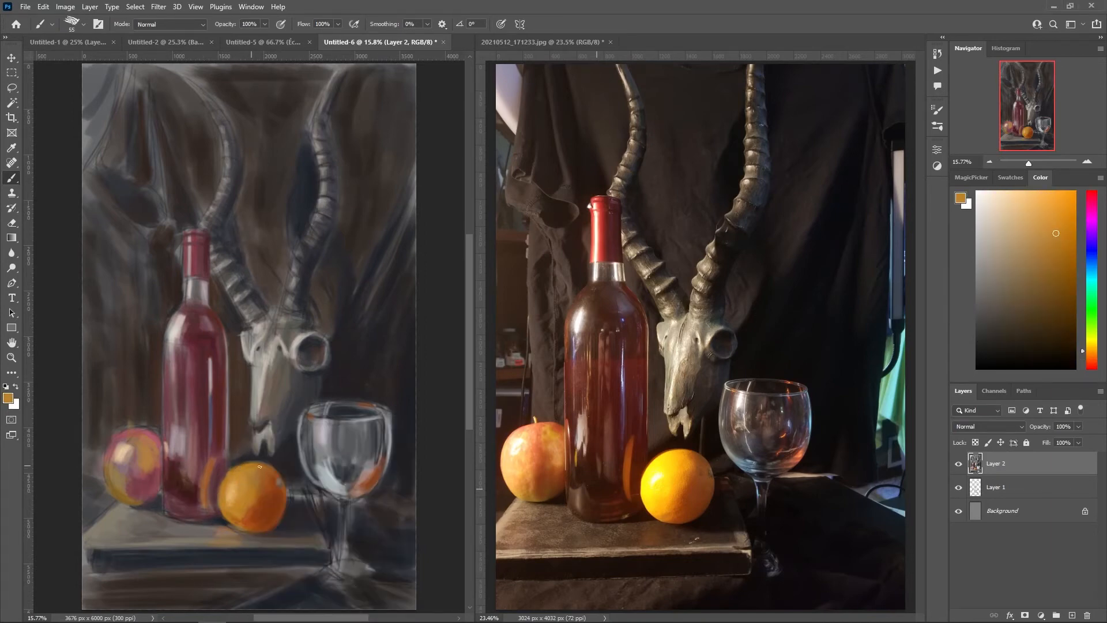
{"action": "left_click", "coordinate": [1062, 199]}
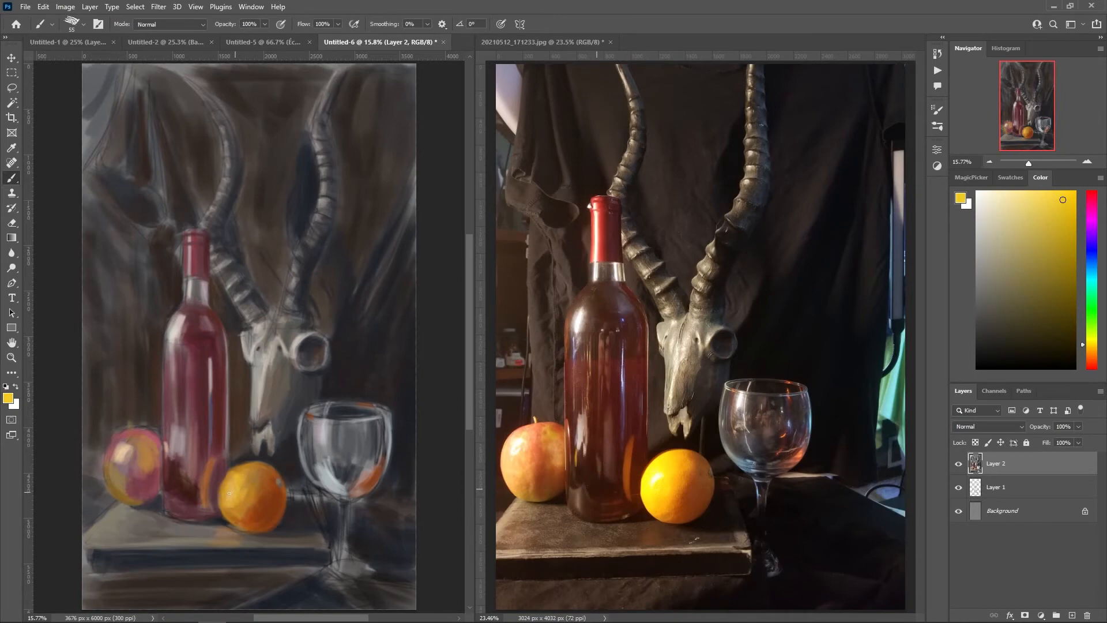
{"action": "left_click", "coordinate": [993, 342]}
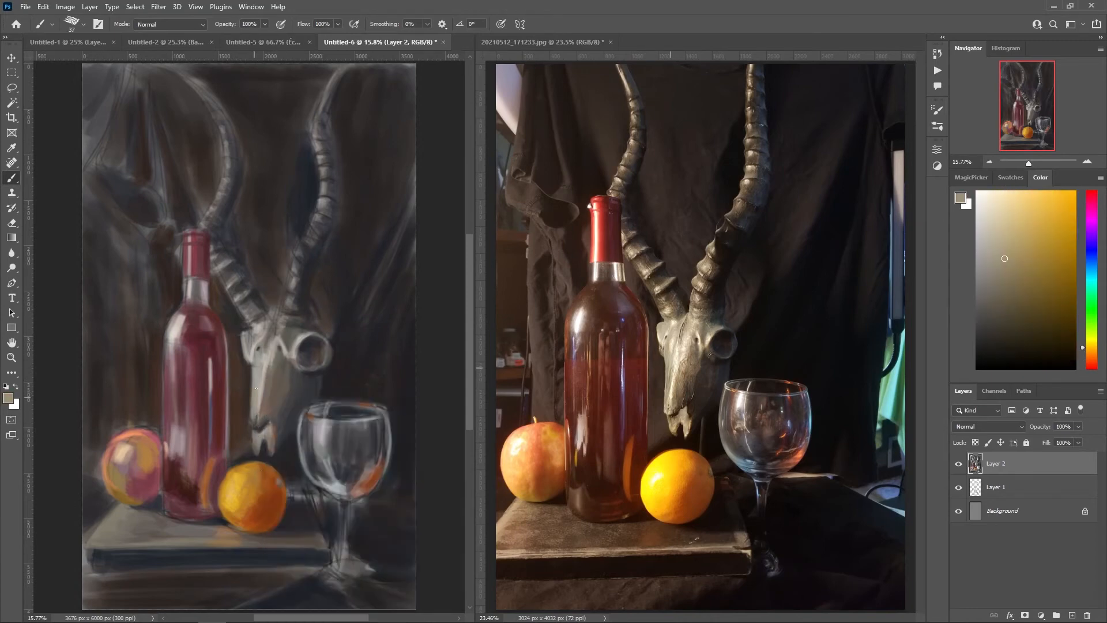
{"action": "left_click", "coordinate": [1050, 317]}
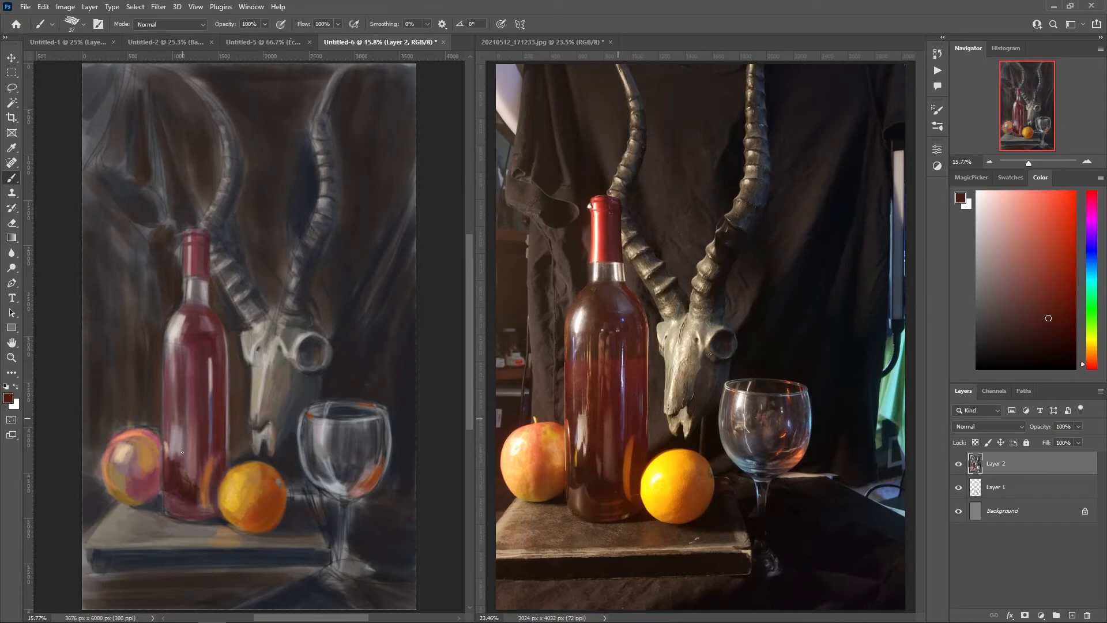
{"action": "left_click", "coordinate": [1008, 275]}
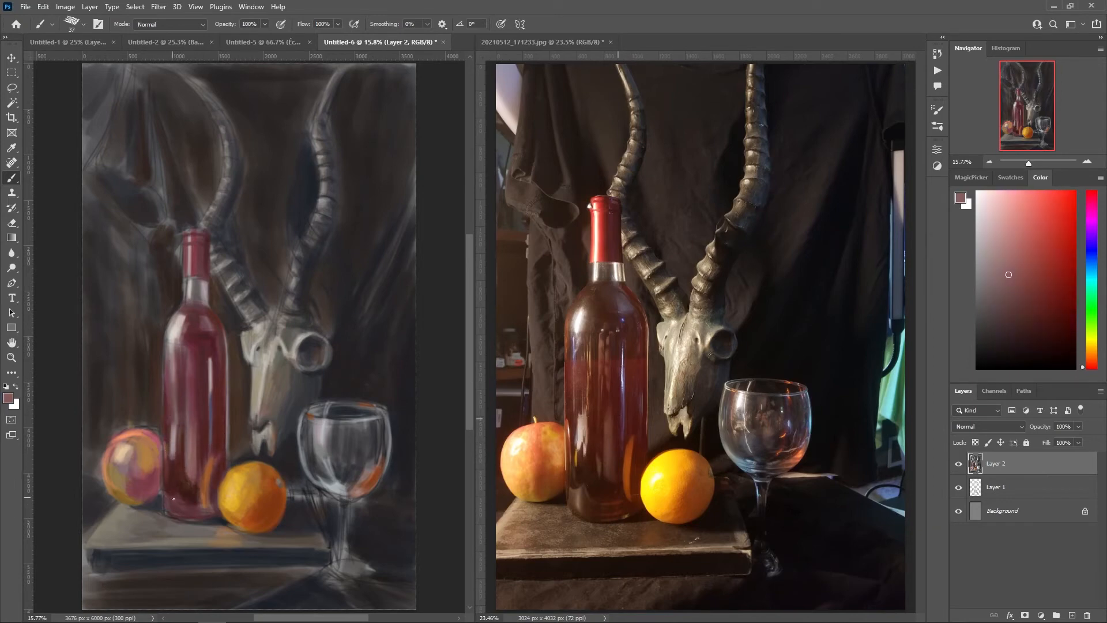
{"action": "left_click", "coordinate": [1037, 327]}
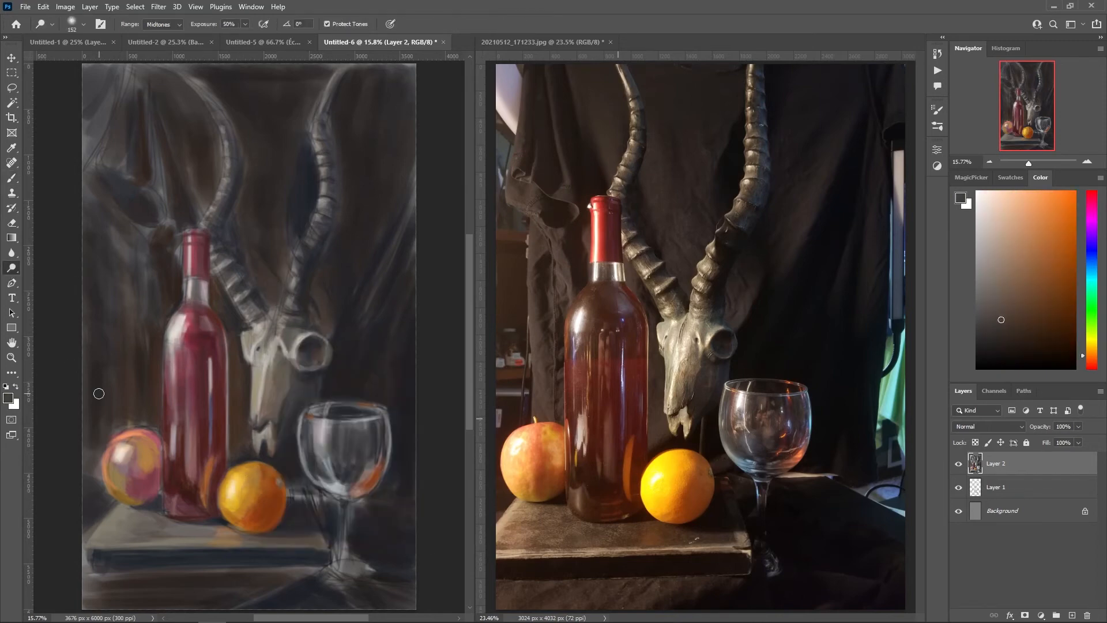
Step: Burn the left drapery, backdrop and horns down to deep brown at Midtones, 50% exposure
{"action": "left_click", "coordinate": [11, 178]}
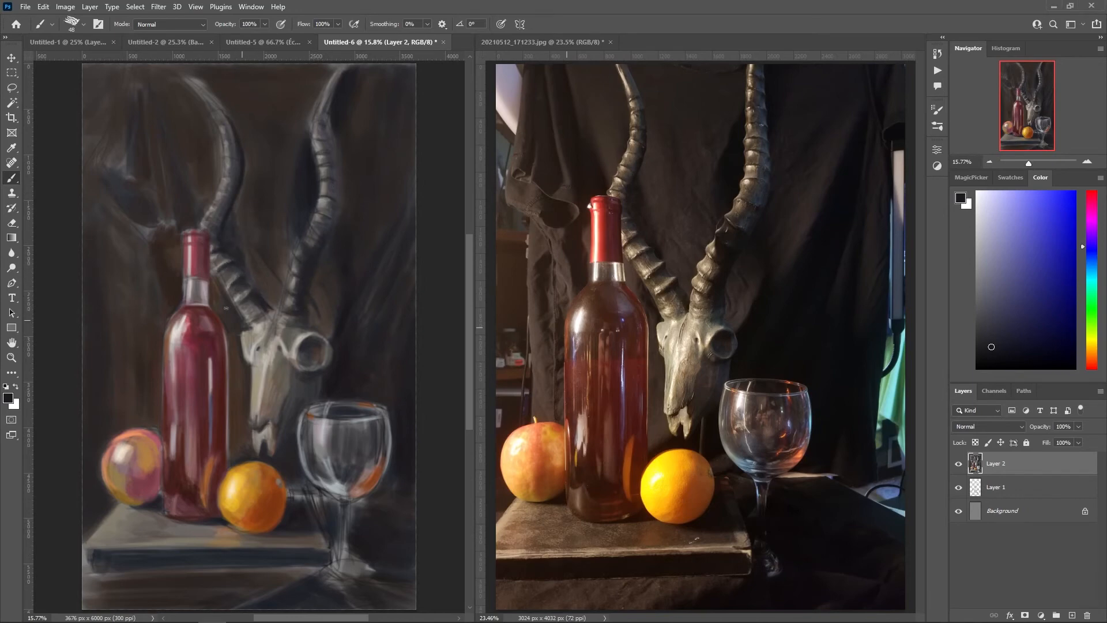
Step: Paint pale beige light along the horns and darken the shadows around the wine glass base
{"action": "left_click", "coordinate": [1090, 366]}
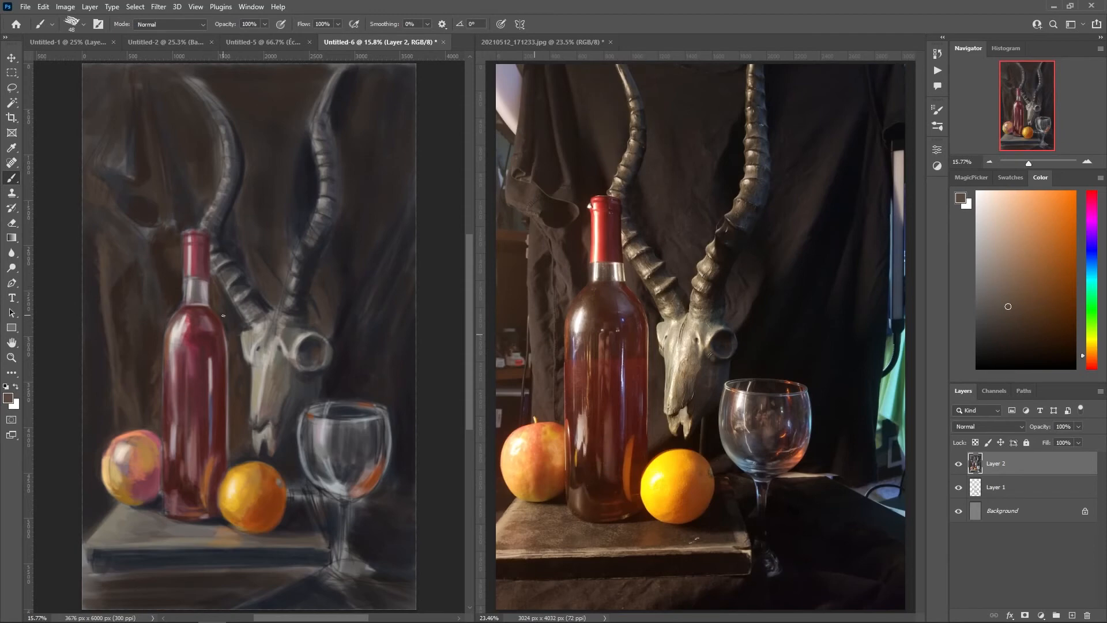
{"action": "left_click", "coordinate": [60, 23]}
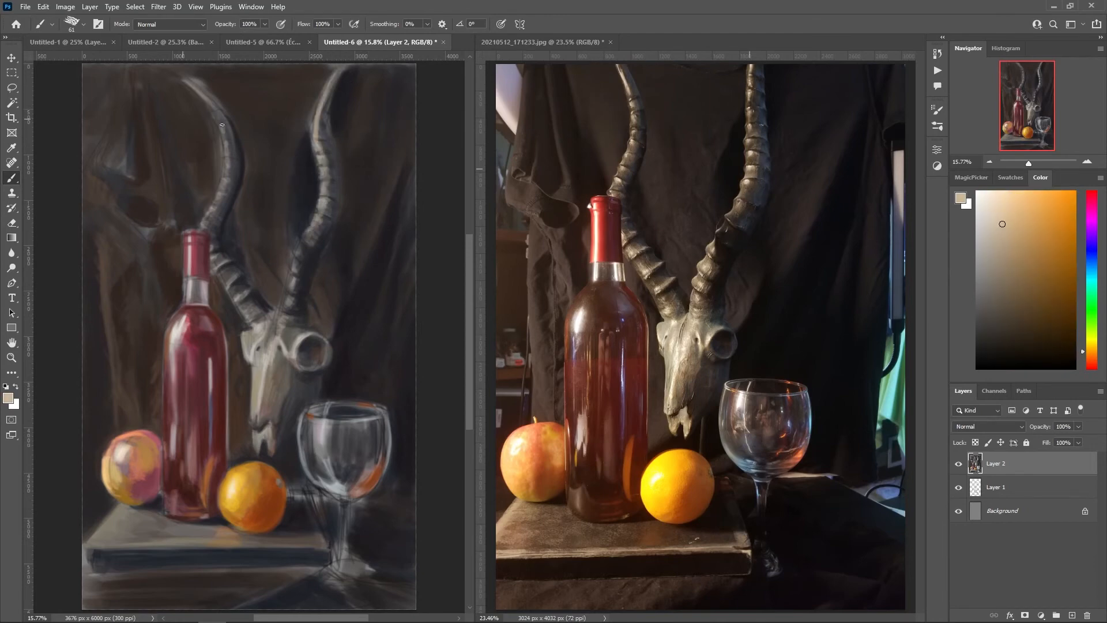
{"action": "left_click", "coordinate": [980, 315]}
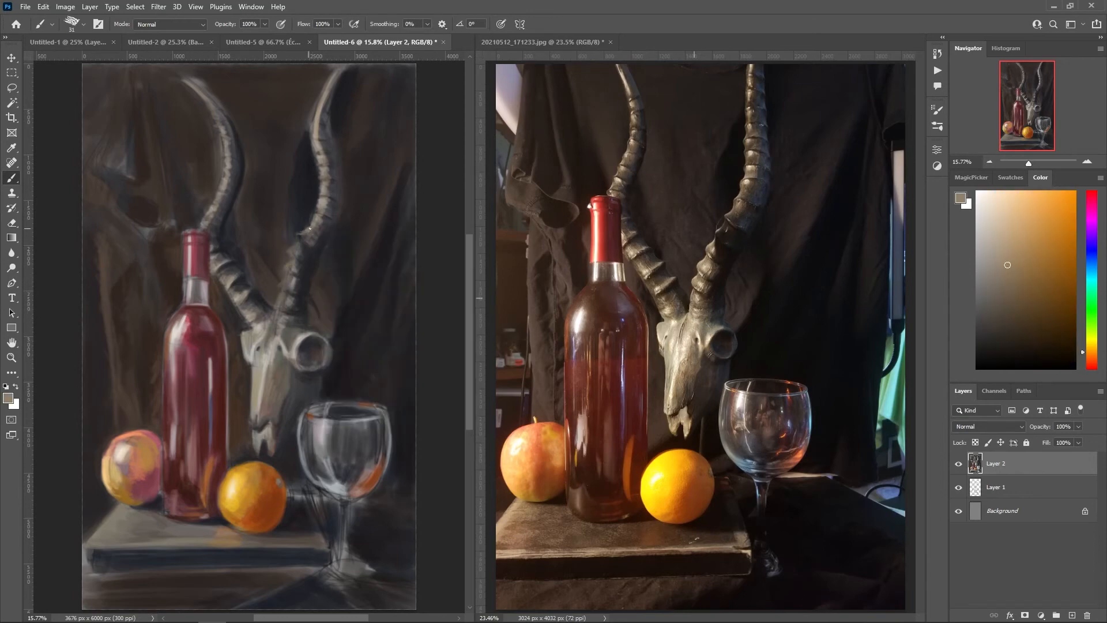
{"action": "left_click", "coordinate": [1092, 239]}
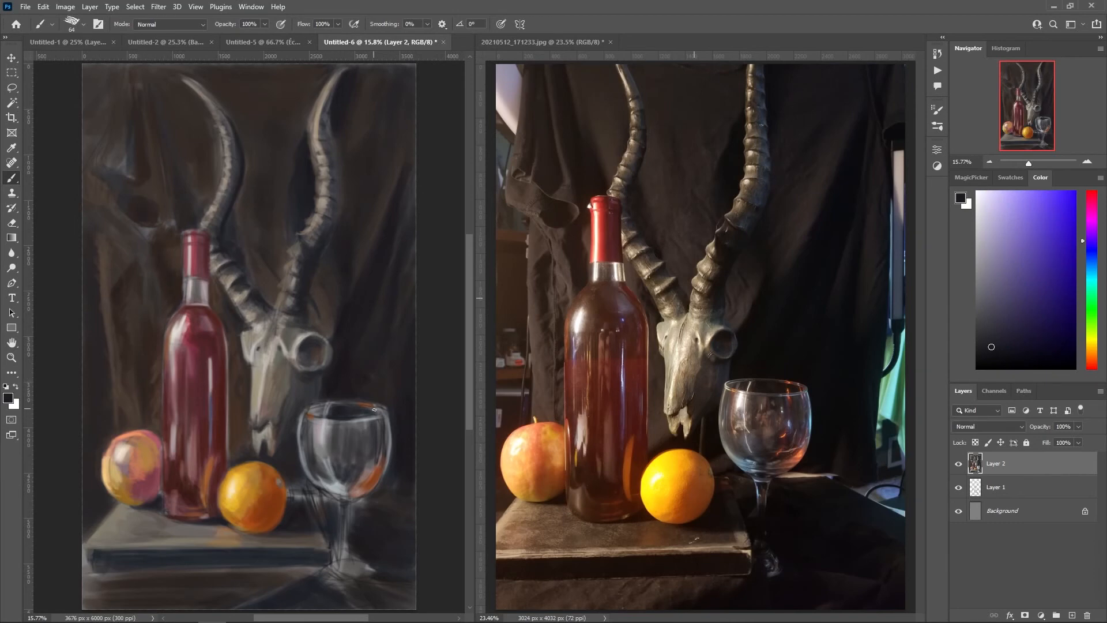
{"action": "left_click", "coordinate": [1091, 359]}
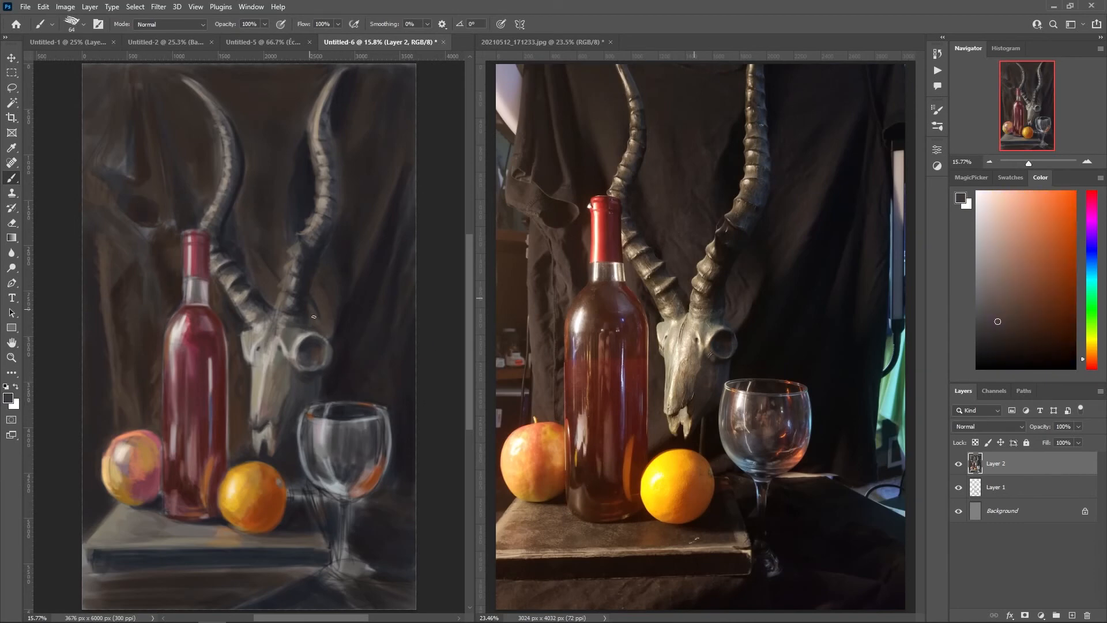
{"action": "left_click", "coordinate": [1083, 264]}
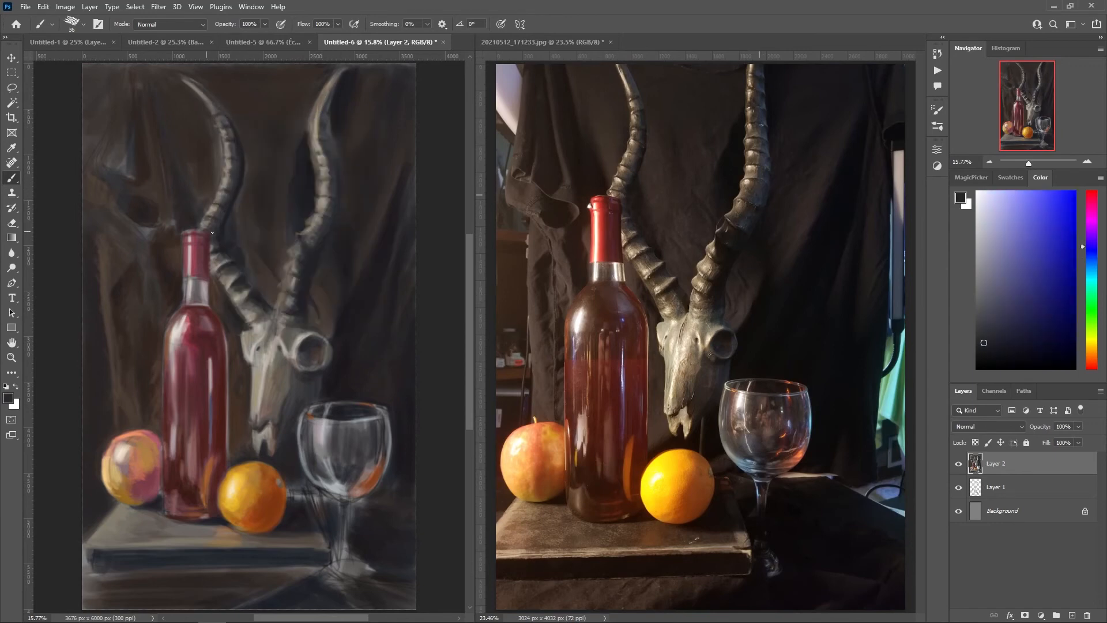
Step: Refine the drapery backdrop with muted greys, dark browns and lighter peach strokes
{"action": "left_click", "coordinate": [1089, 353]}
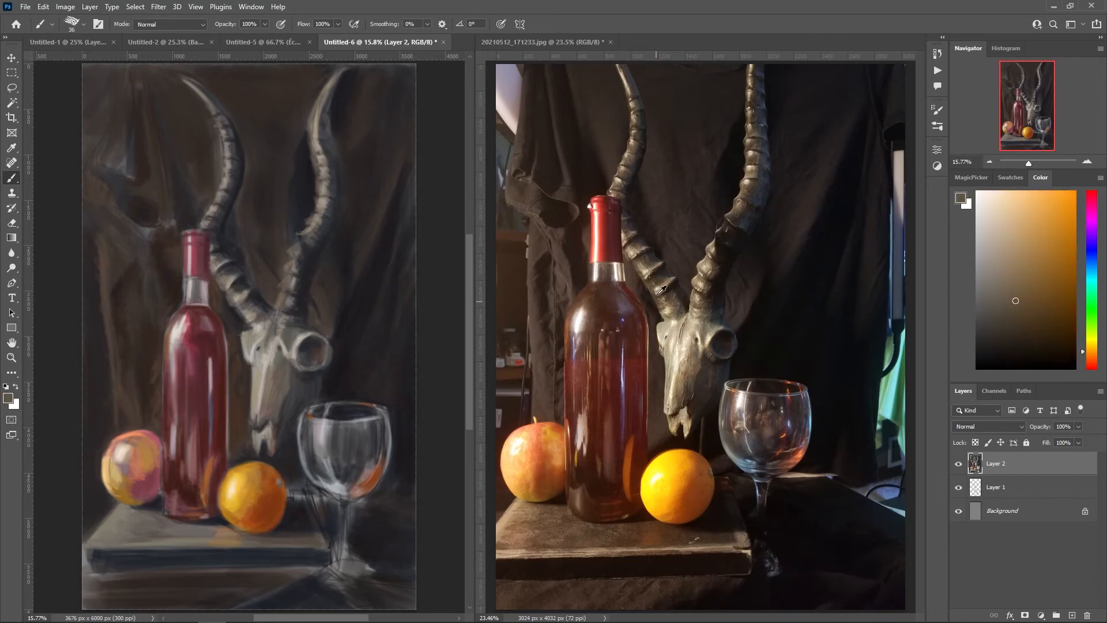
{"action": "left_click", "coordinate": [1091, 278]}
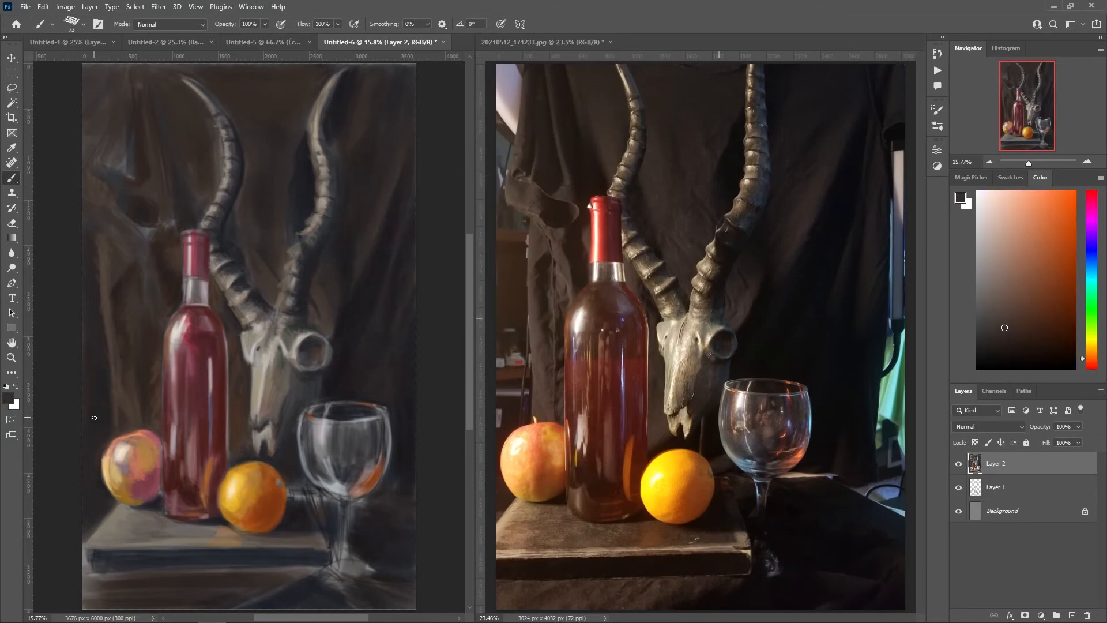
{"action": "left_click", "coordinate": [1053, 231]}
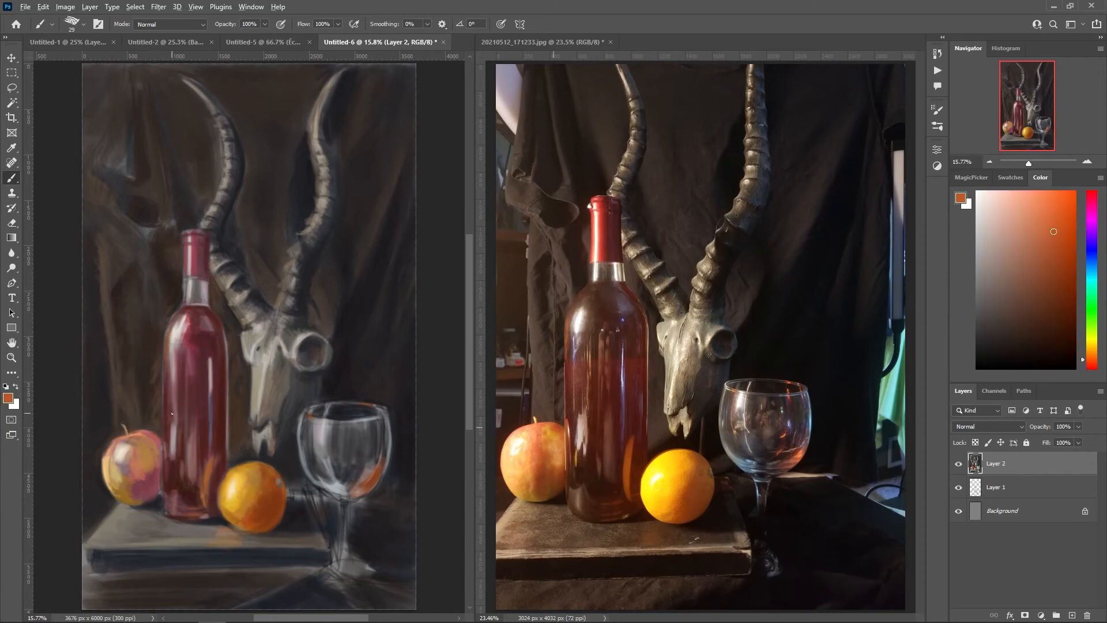
{"action": "left_click", "coordinate": [1034, 192]}
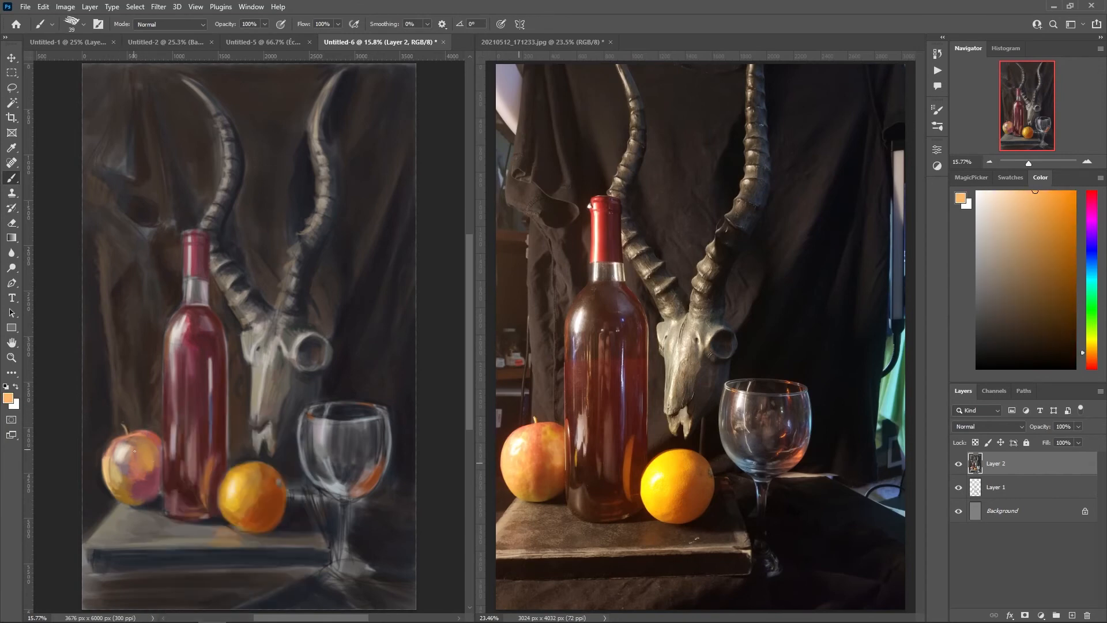
{"action": "left_click", "coordinate": [1058, 284]}
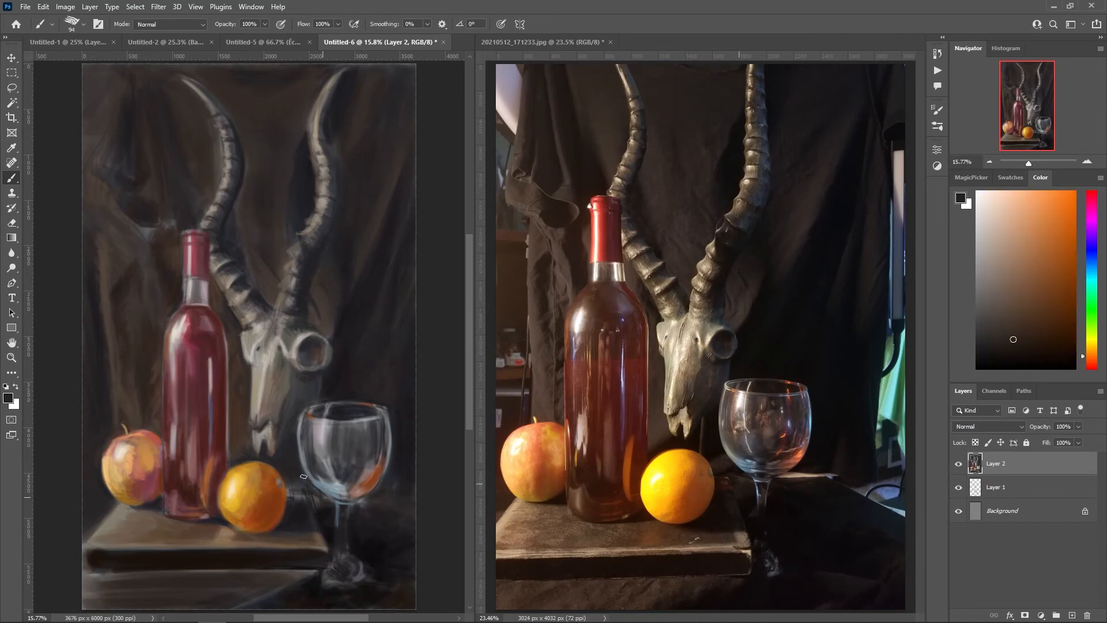
Step: Work brown and near-black into the tabletop shadows and add pale edge strokes along the table front
{"action": "left_click", "coordinate": [1051, 280]}
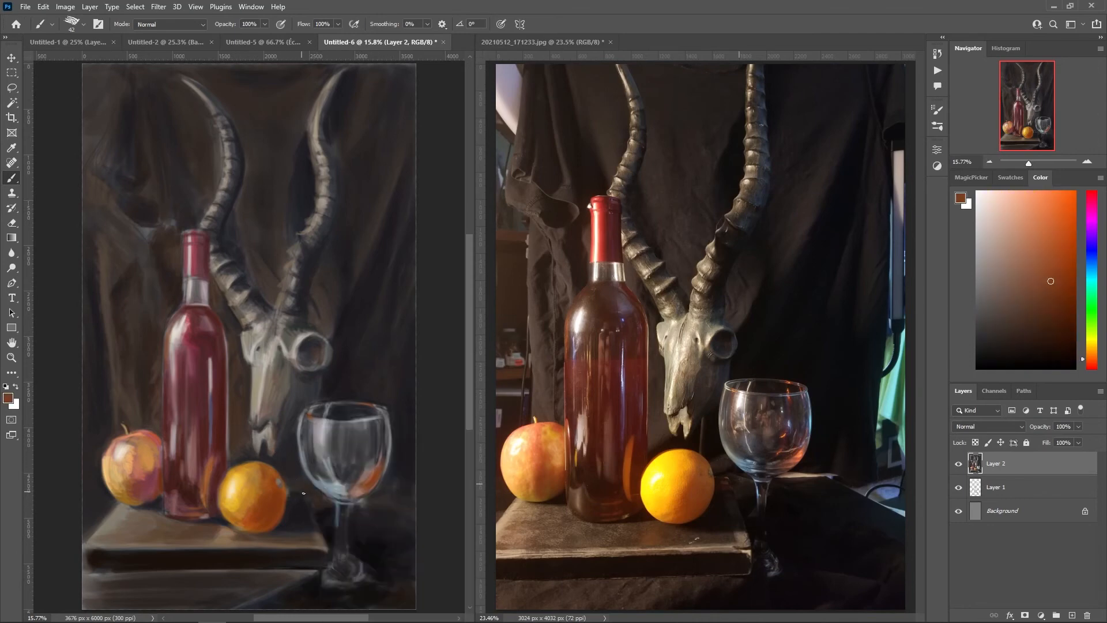
{"action": "left_click", "coordinate": [1090, 216]}
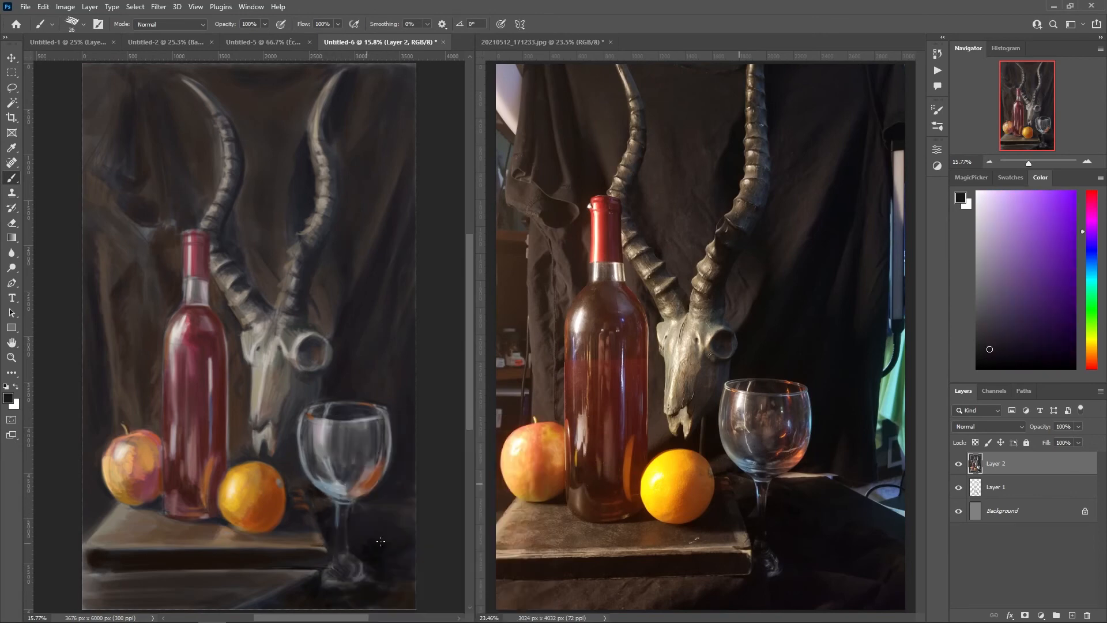
{"action": "left_click", "coordinate": [1082, 215]}
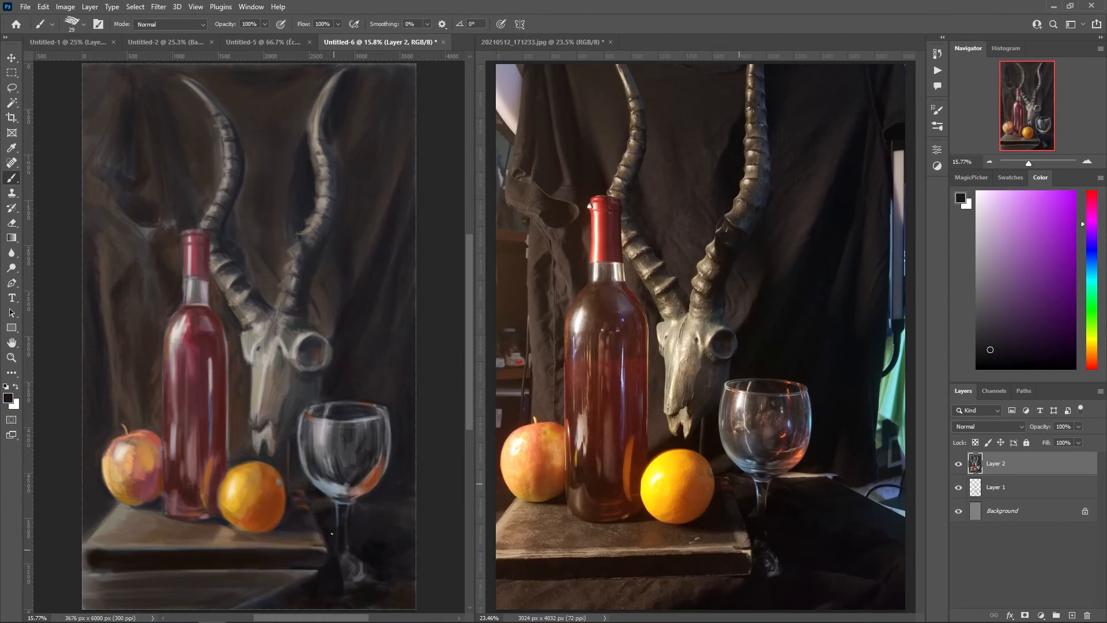
{"action": "left_click", "coordinate": [1045, 229]}
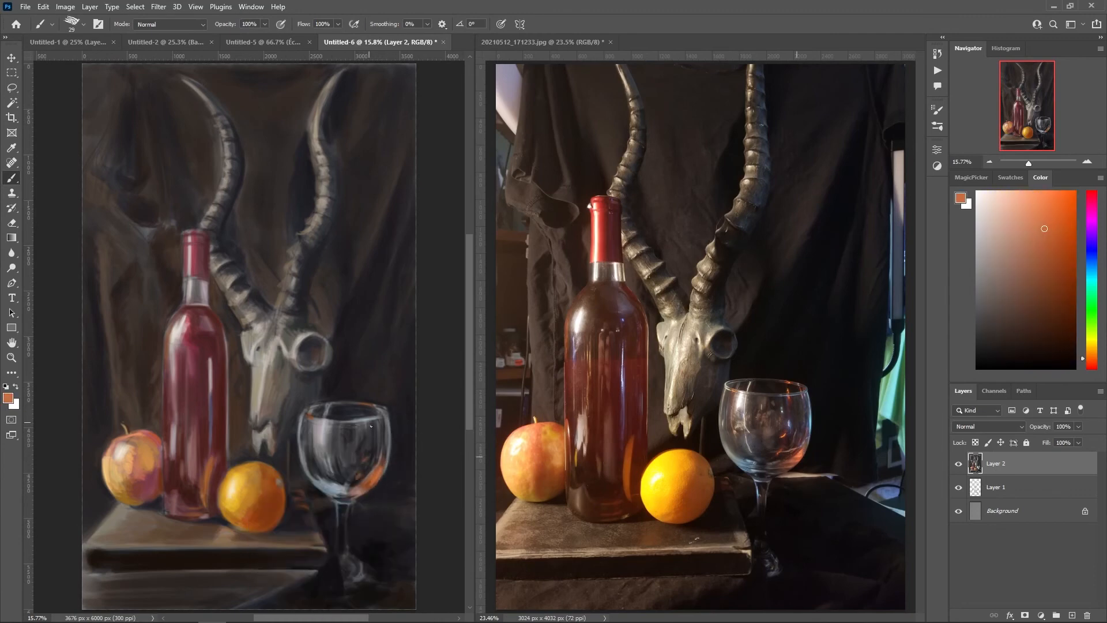
{"action": "left_click", "coordinate": [1091, 224]}
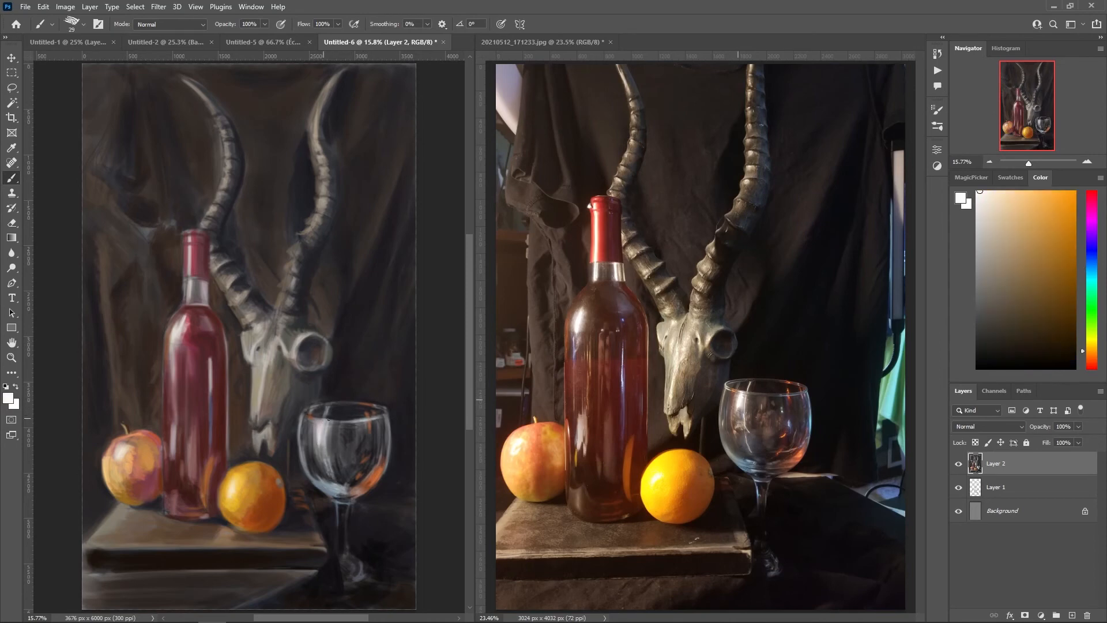
{"action": "left_click", "coordinate": [1010, 287]}
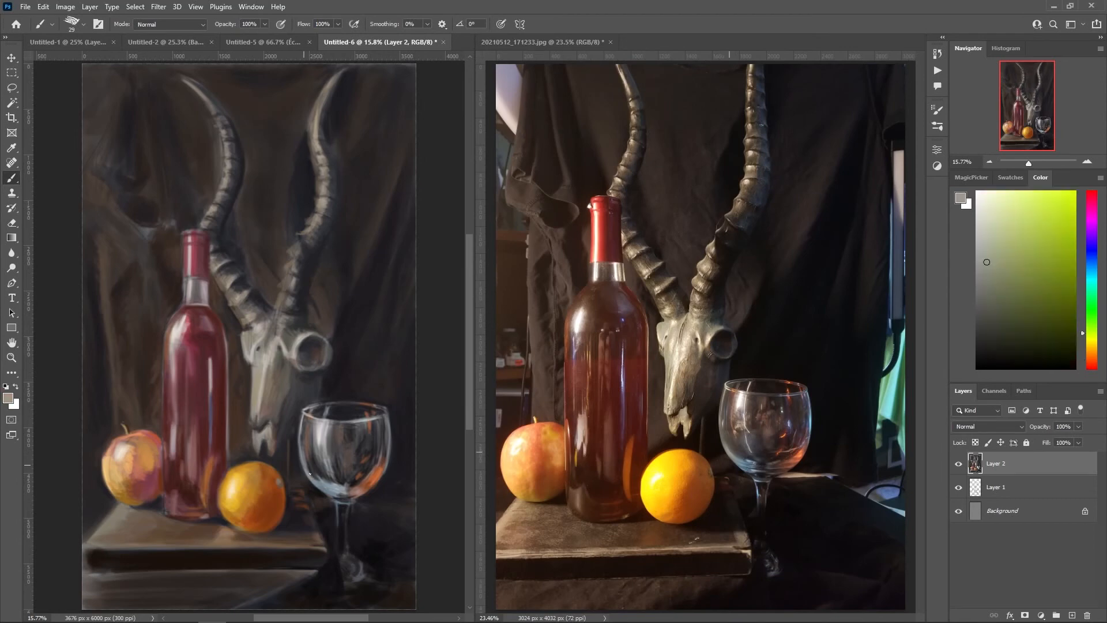
Step: Crisp up the wine glass rim and stem with cool grey, greyish pink and tan highlights
{"action": "left_click", "coordinate": [1090, 266]}
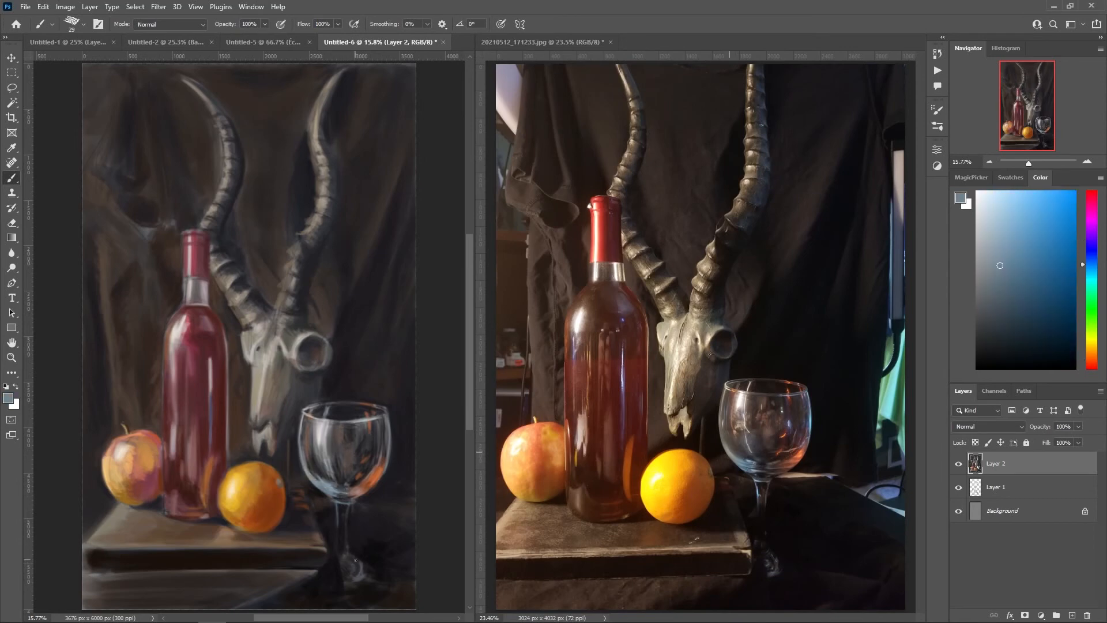
{"action": "left_click", "coordinate": [1090, 224]}
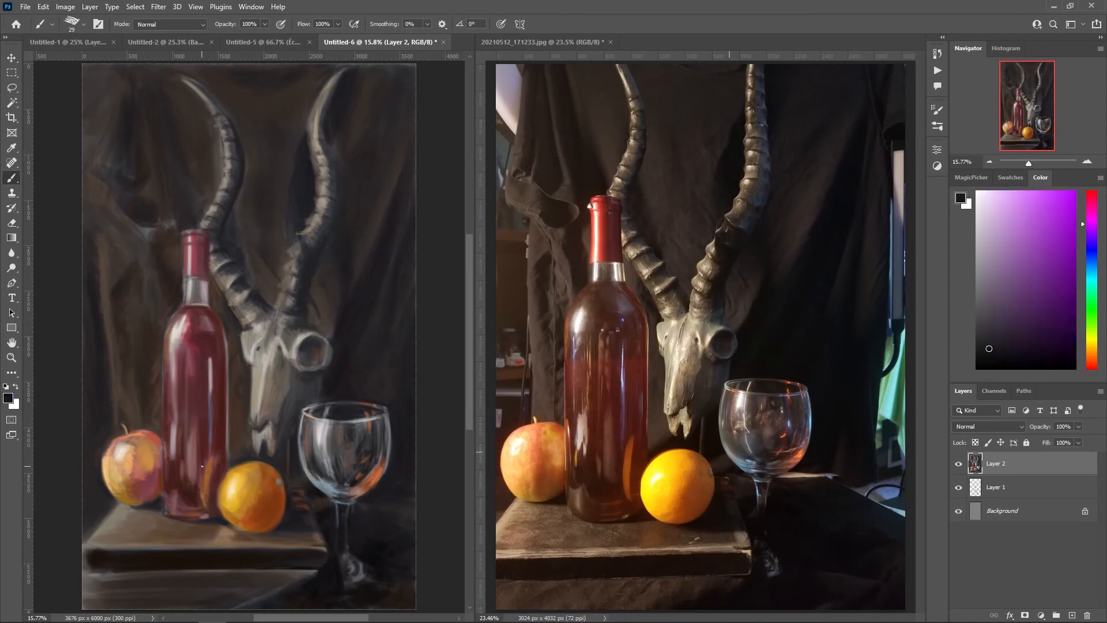
{"action": "left_click", "coordinate": [1052, 260]}
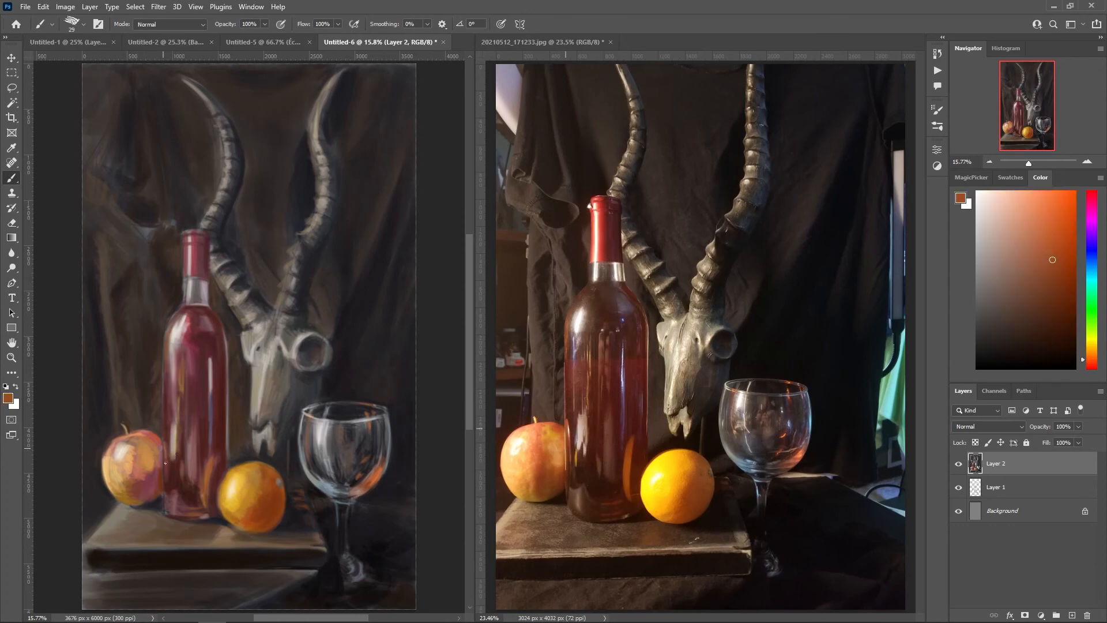
{"action": "left_click", "coordinate": [1008, 271]}
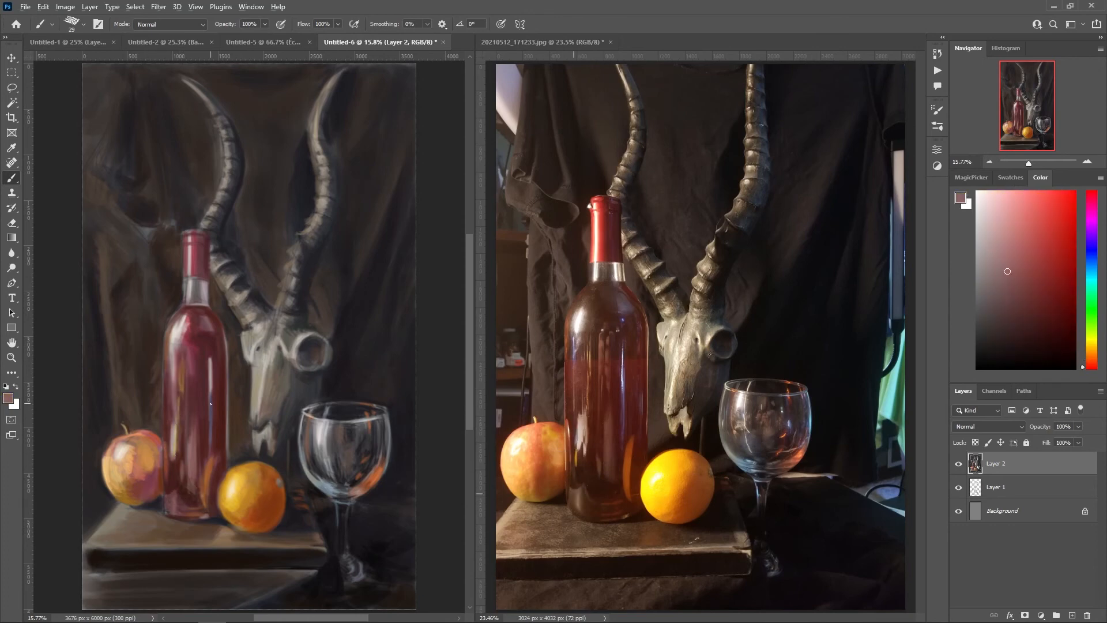
{"action": "left_click", "coordinate": [1090, 221]}
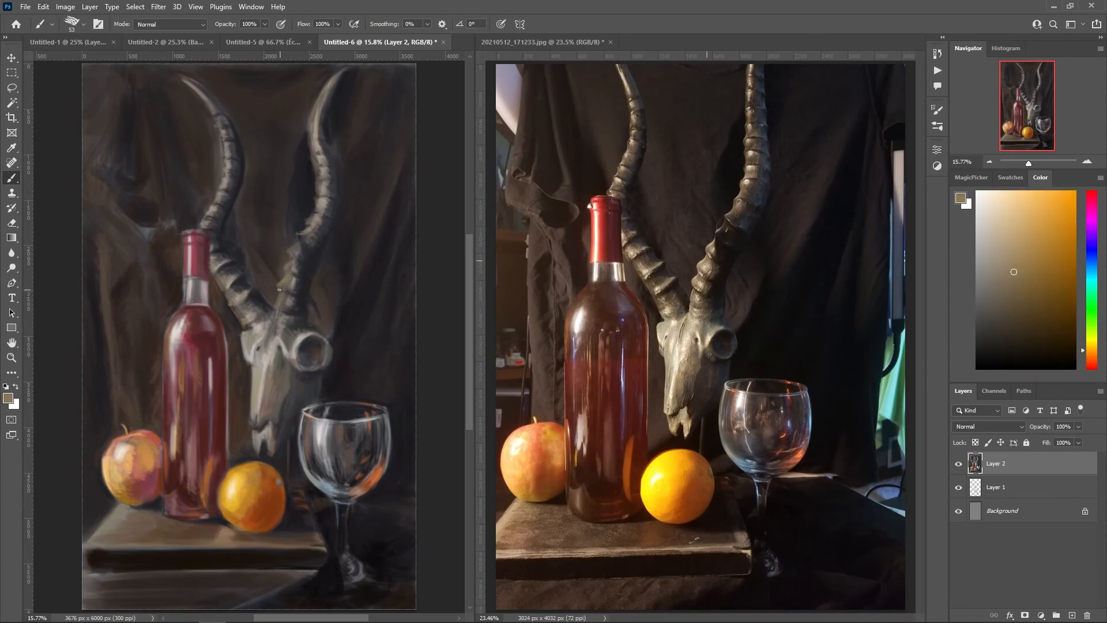
{"action": "mouse_move", "coordinate": [306, 133]}
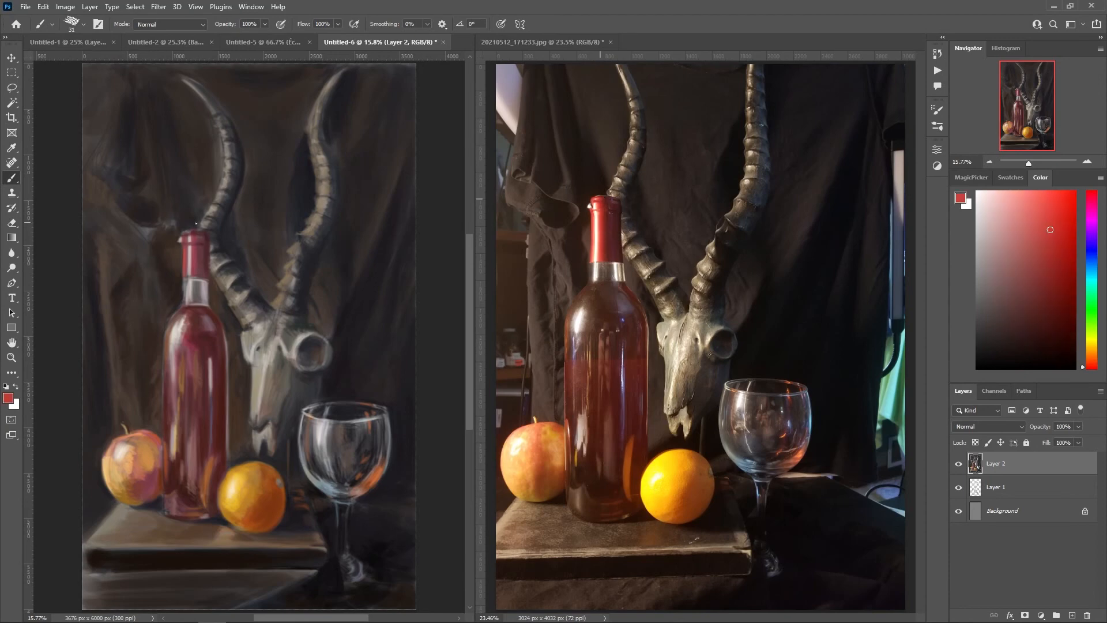
Step: Lasso-select the bottle neck just below the cap and adjust the band
{"action": "left_click", "coordinate": [11, 87]}
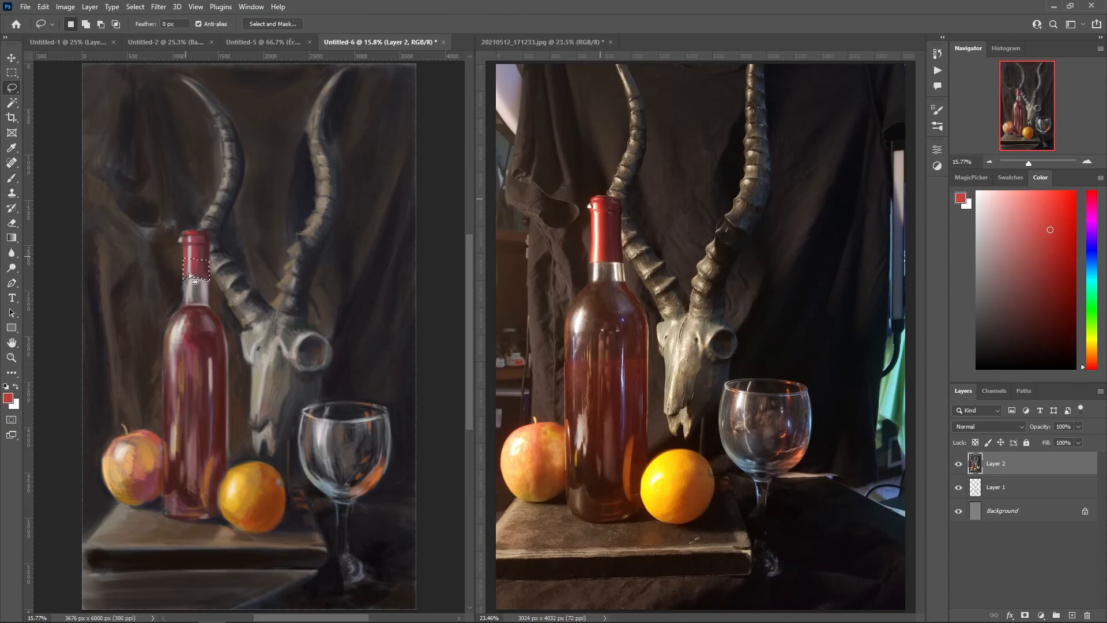
{"action": "left_click", "coordinate": [12, 162]}
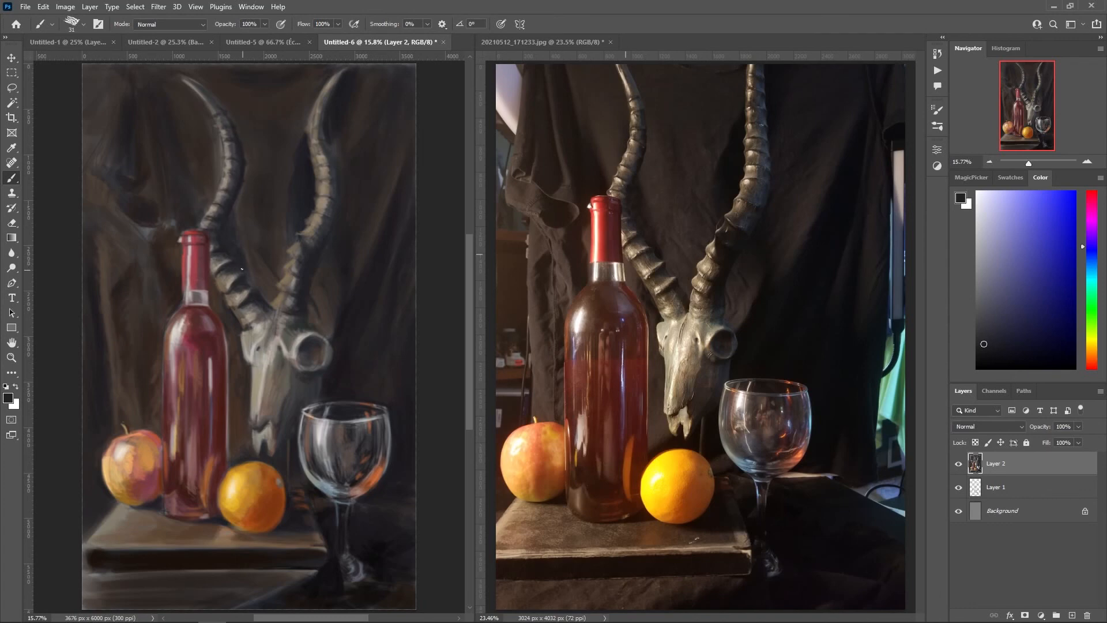
Step: Paint the horns and skull with sampled pale cream, near-black shadow and dark maroon colours
{"action": "left_click", "coordinate": [1090, 350]}
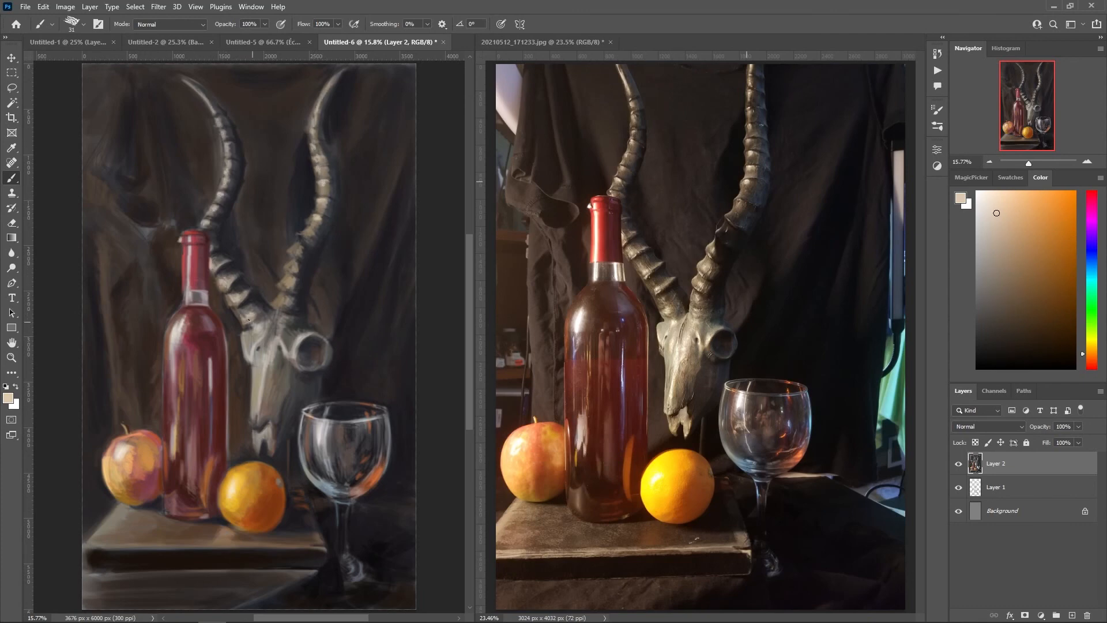
{"action": "left_click", "coordinate": [983, 301]}
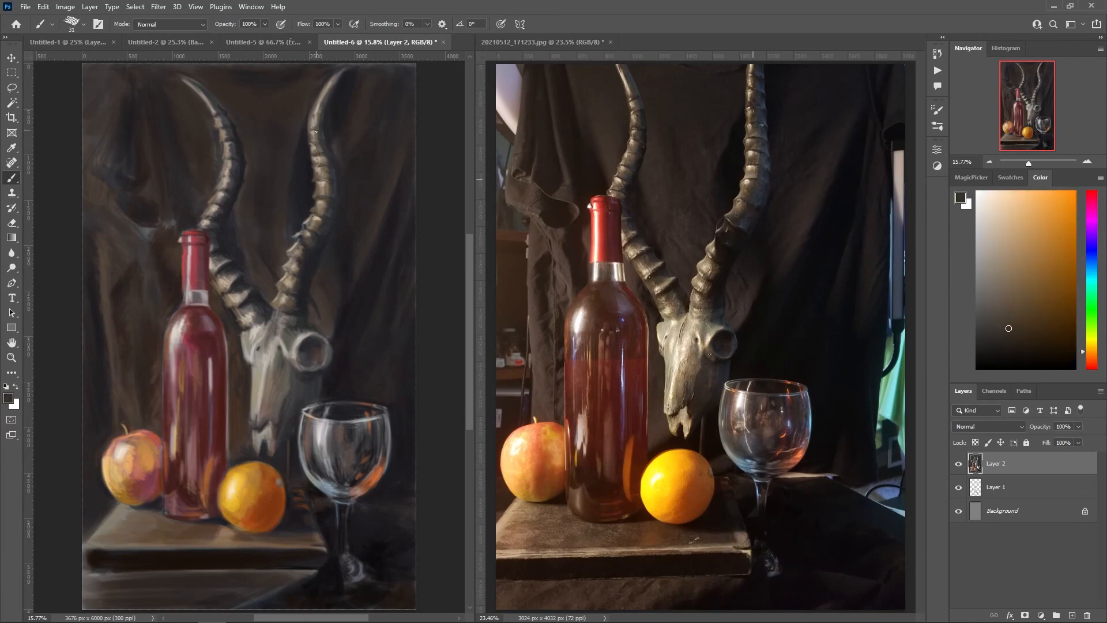
{"action": "left_click", "coordinate": [1090, 238]}
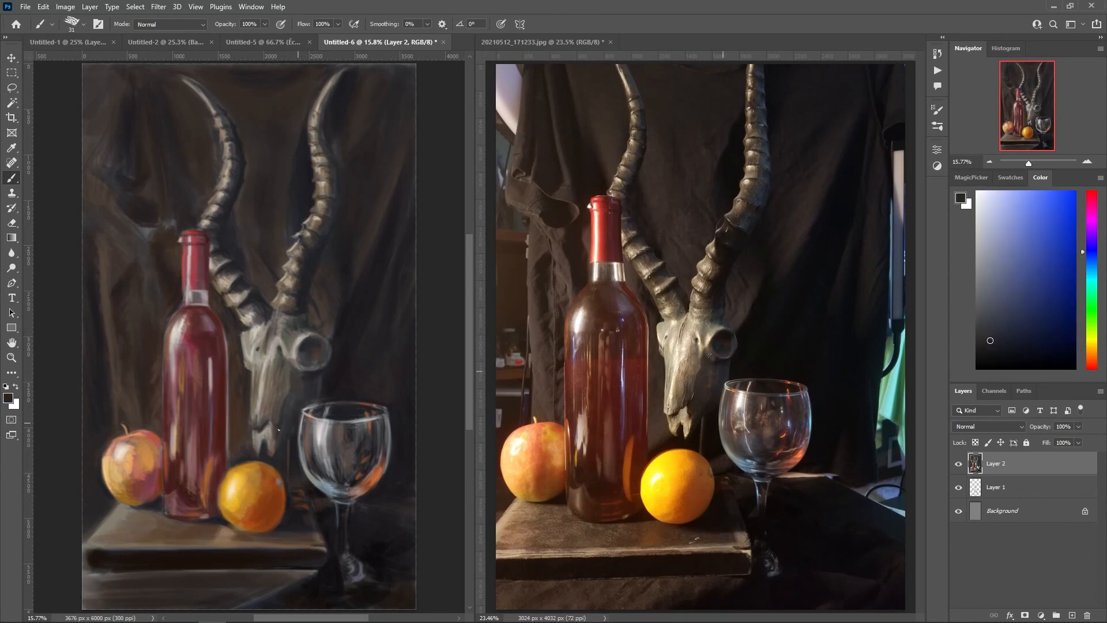
{"action": "left_click", "coordinate": [187, 252]}
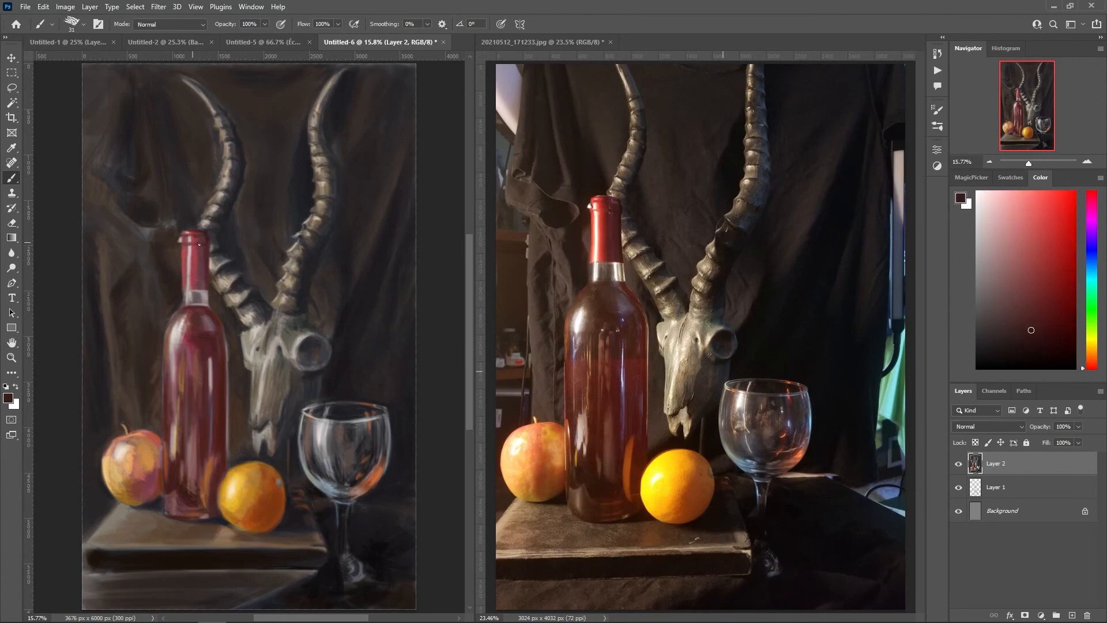
{"action": "left_click", "coordinate": [999, 343]}
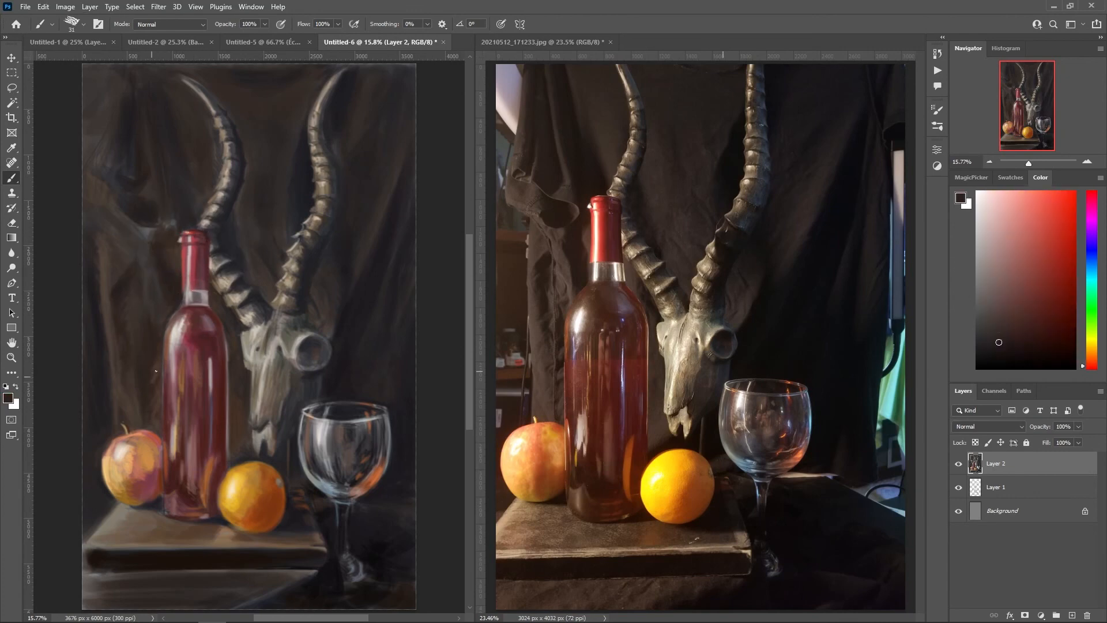
Step: Paint the apple, orange and tabletop with sampled reddish brown, orange, dark brown and beige
{"action": "left_click", "coordinate": [1053, 266]}
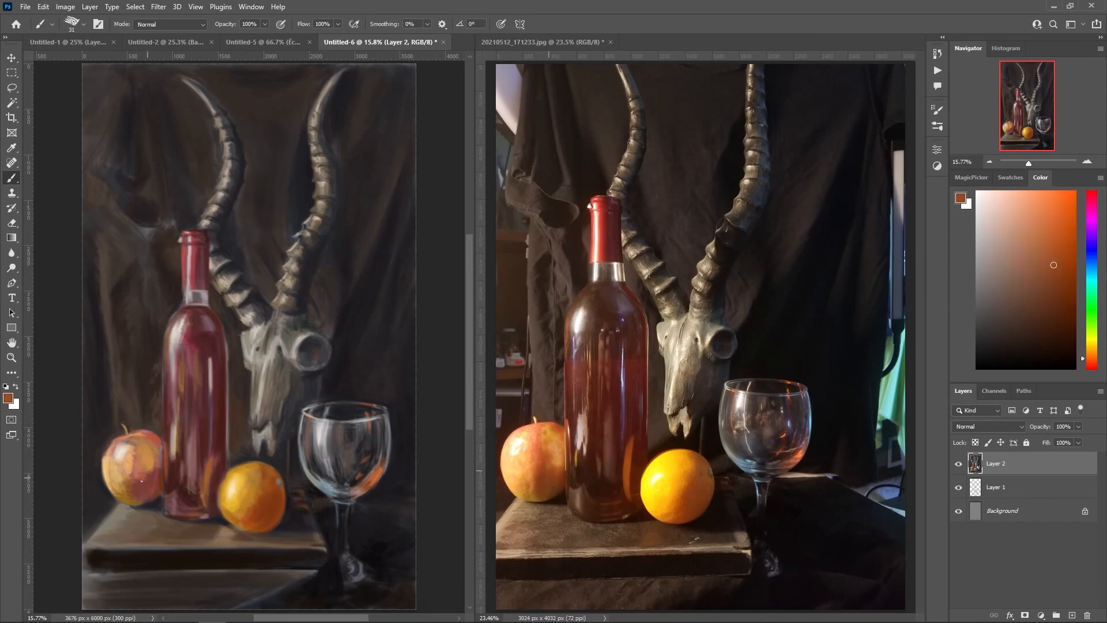
{"action": "left_click", "coordinate": [1039, 229]}
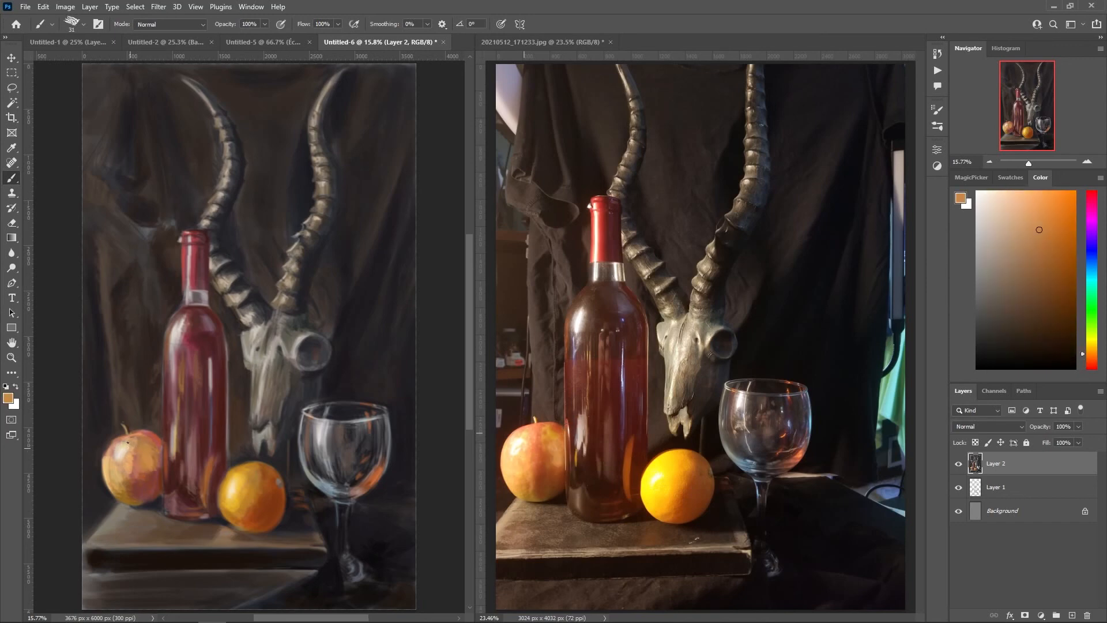
{"action": "left_click", "coordinate": [1083, 226]}
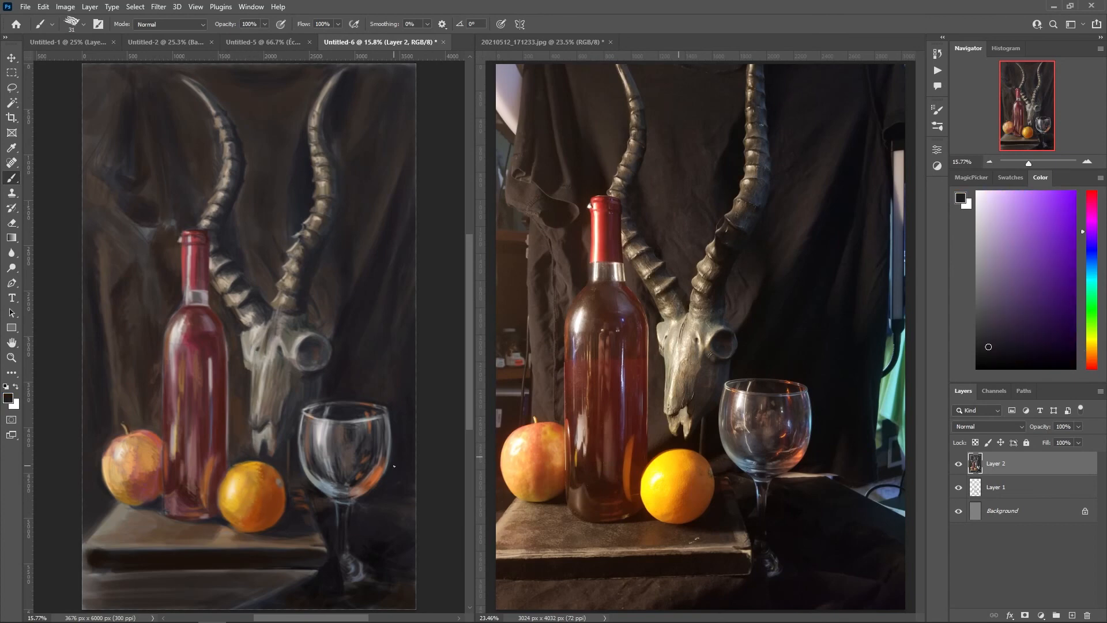
{"action": "left_click", "coordinate": [503, 518]}
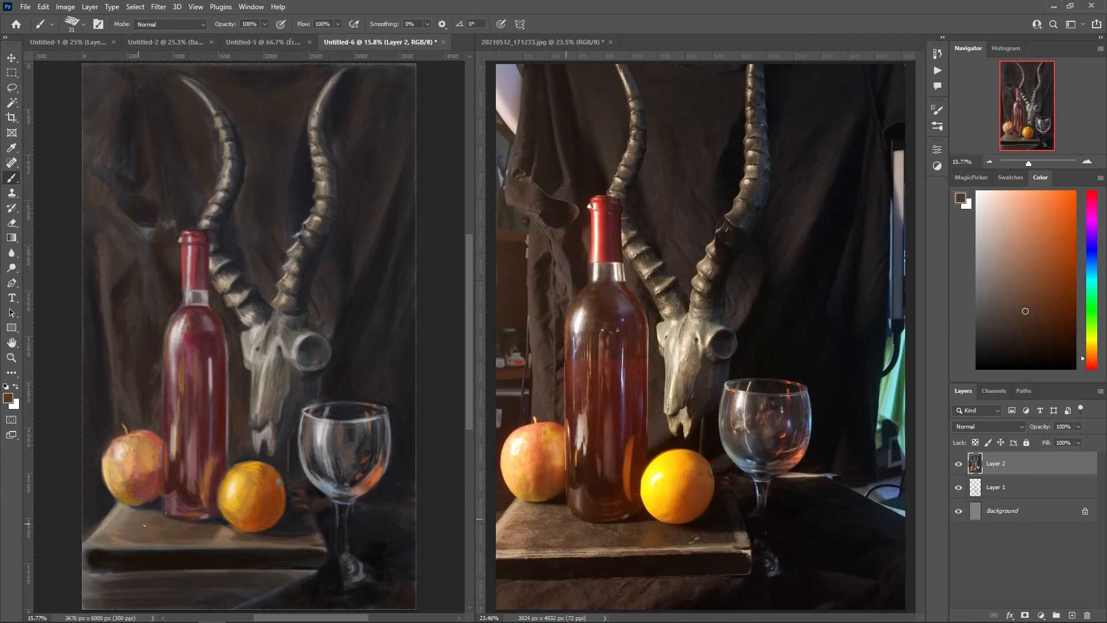
{"action": "left_click", "coordinate": [1011, 236]}
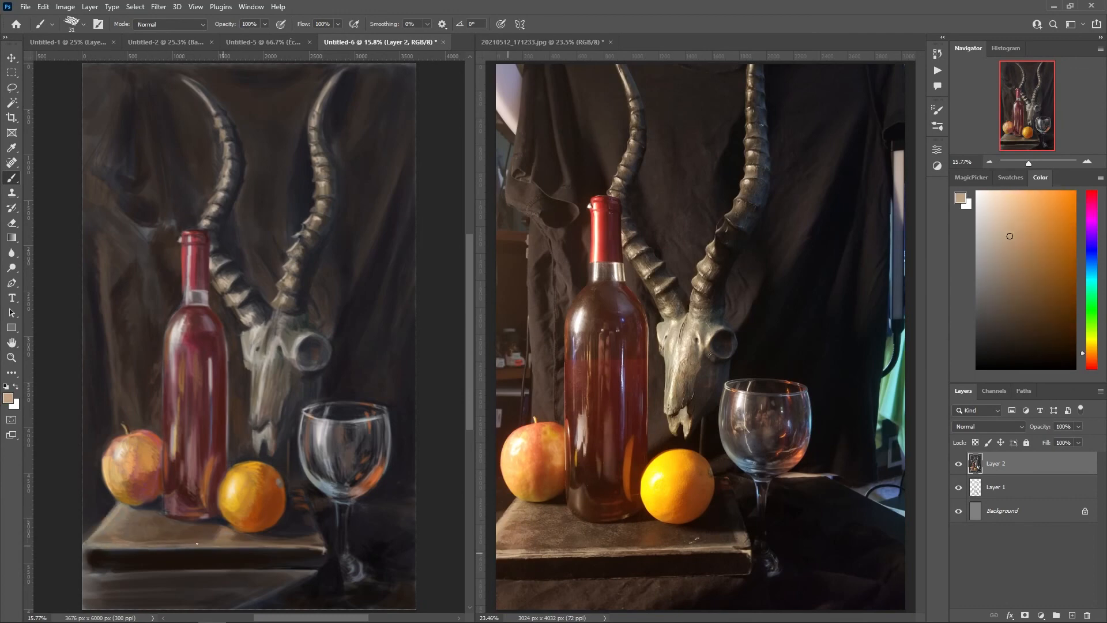